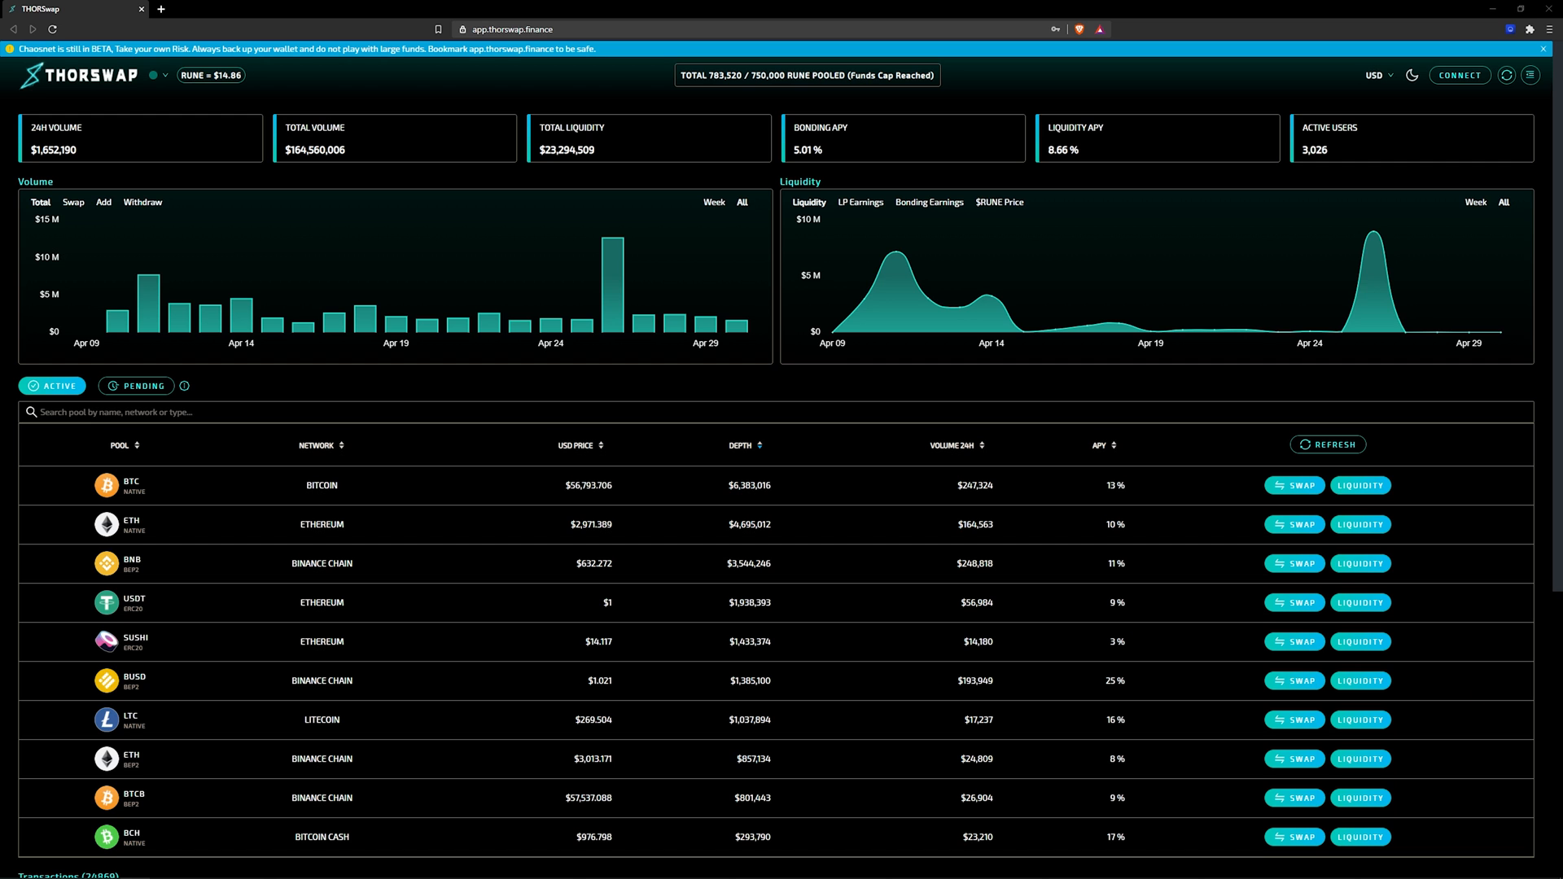
Start connecting a wallet from the CONNECT button at the top right.
click(1469, 75)
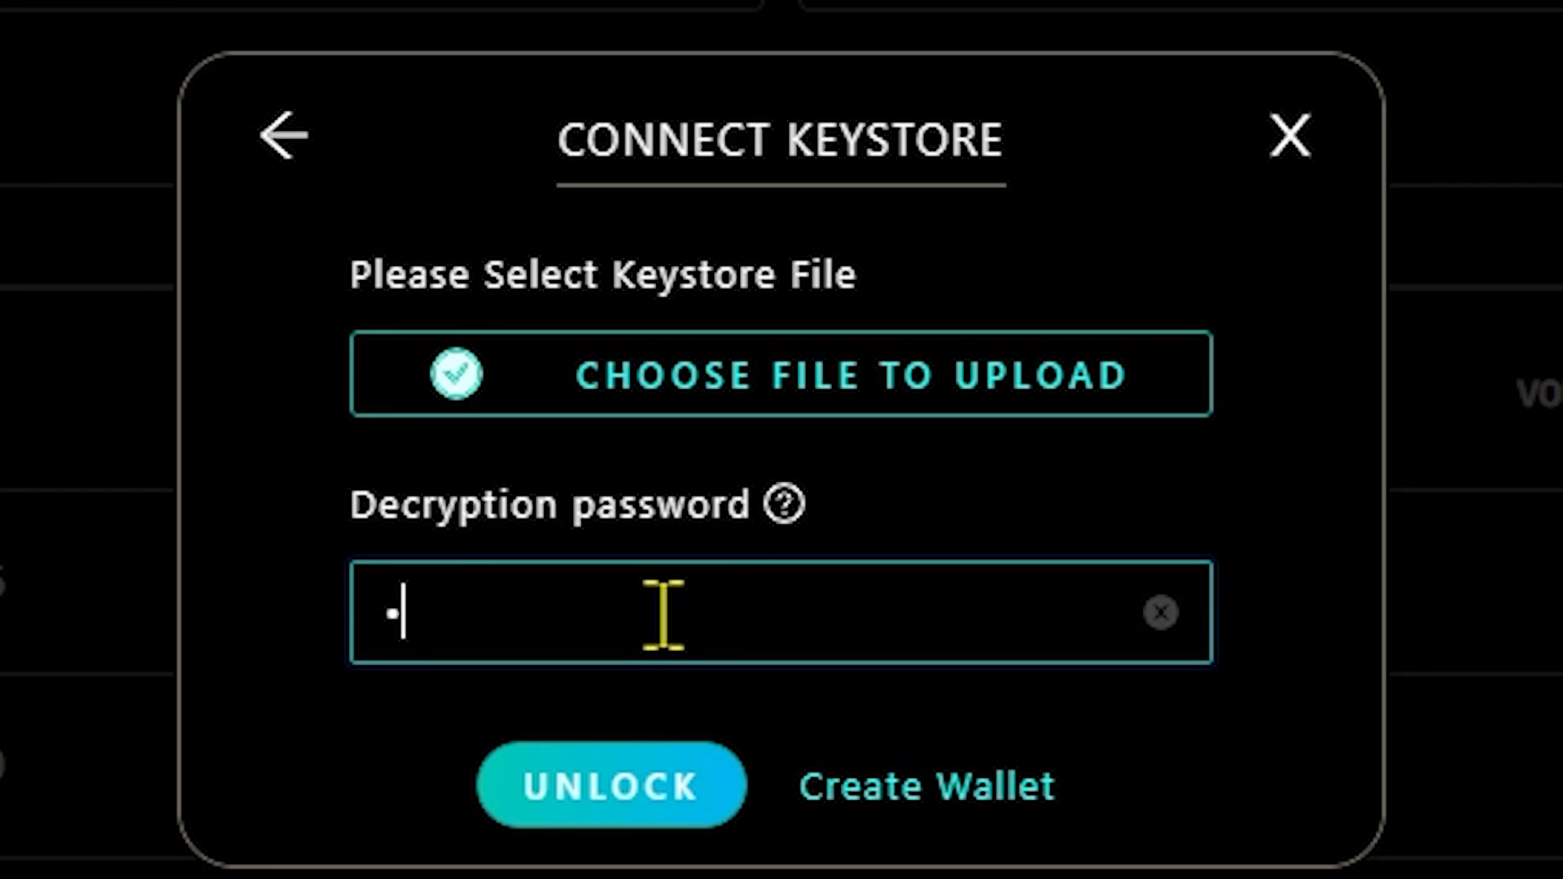
Enter the keystore decryption password and unlock the wallet.
text(password)
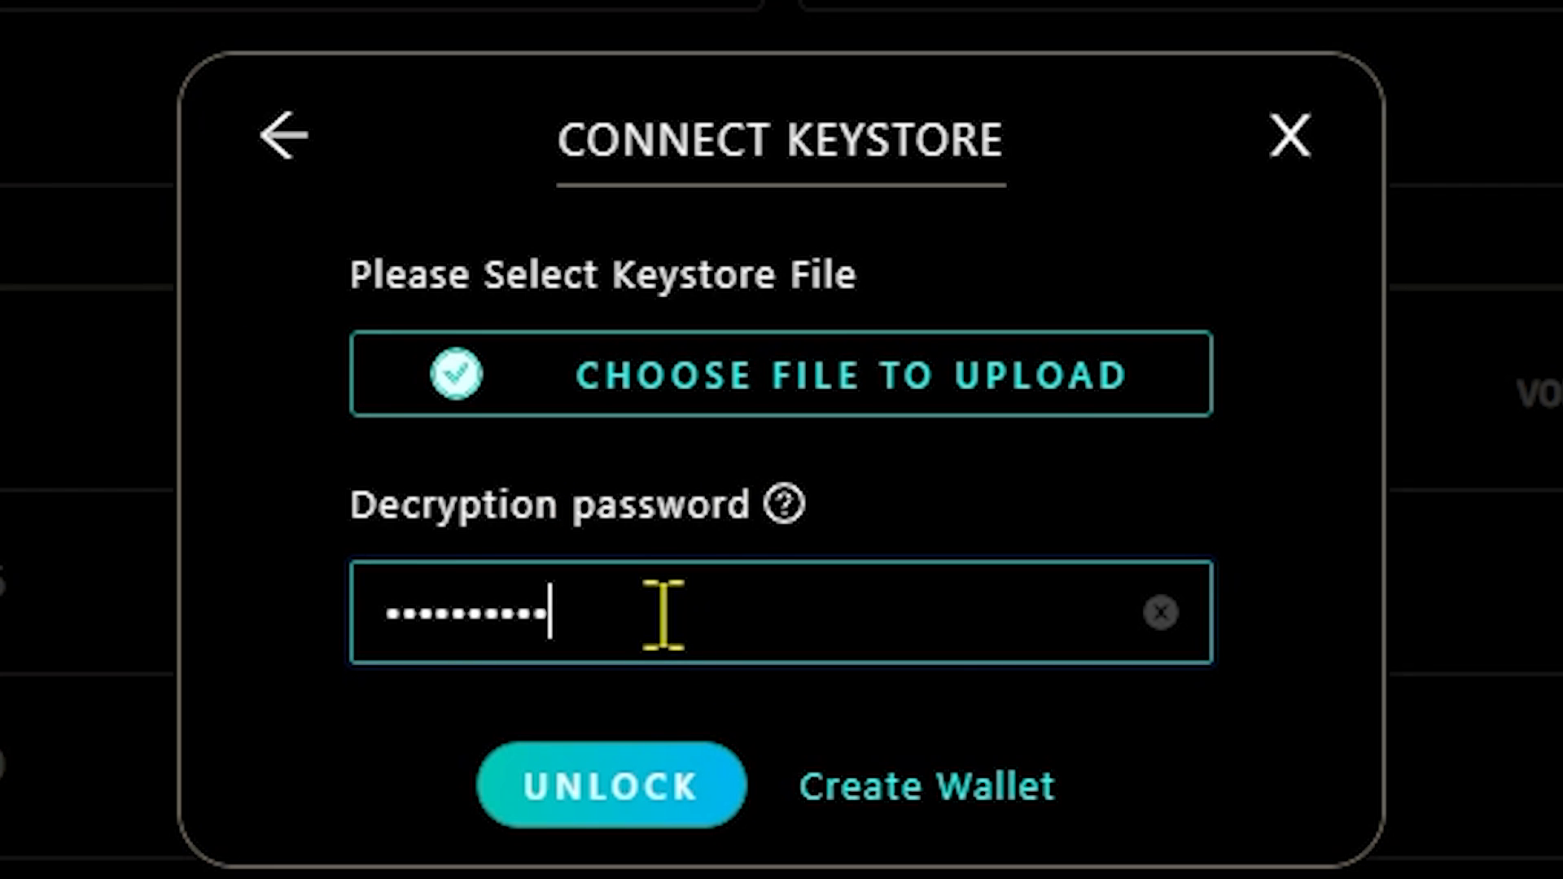
click(612, 785)
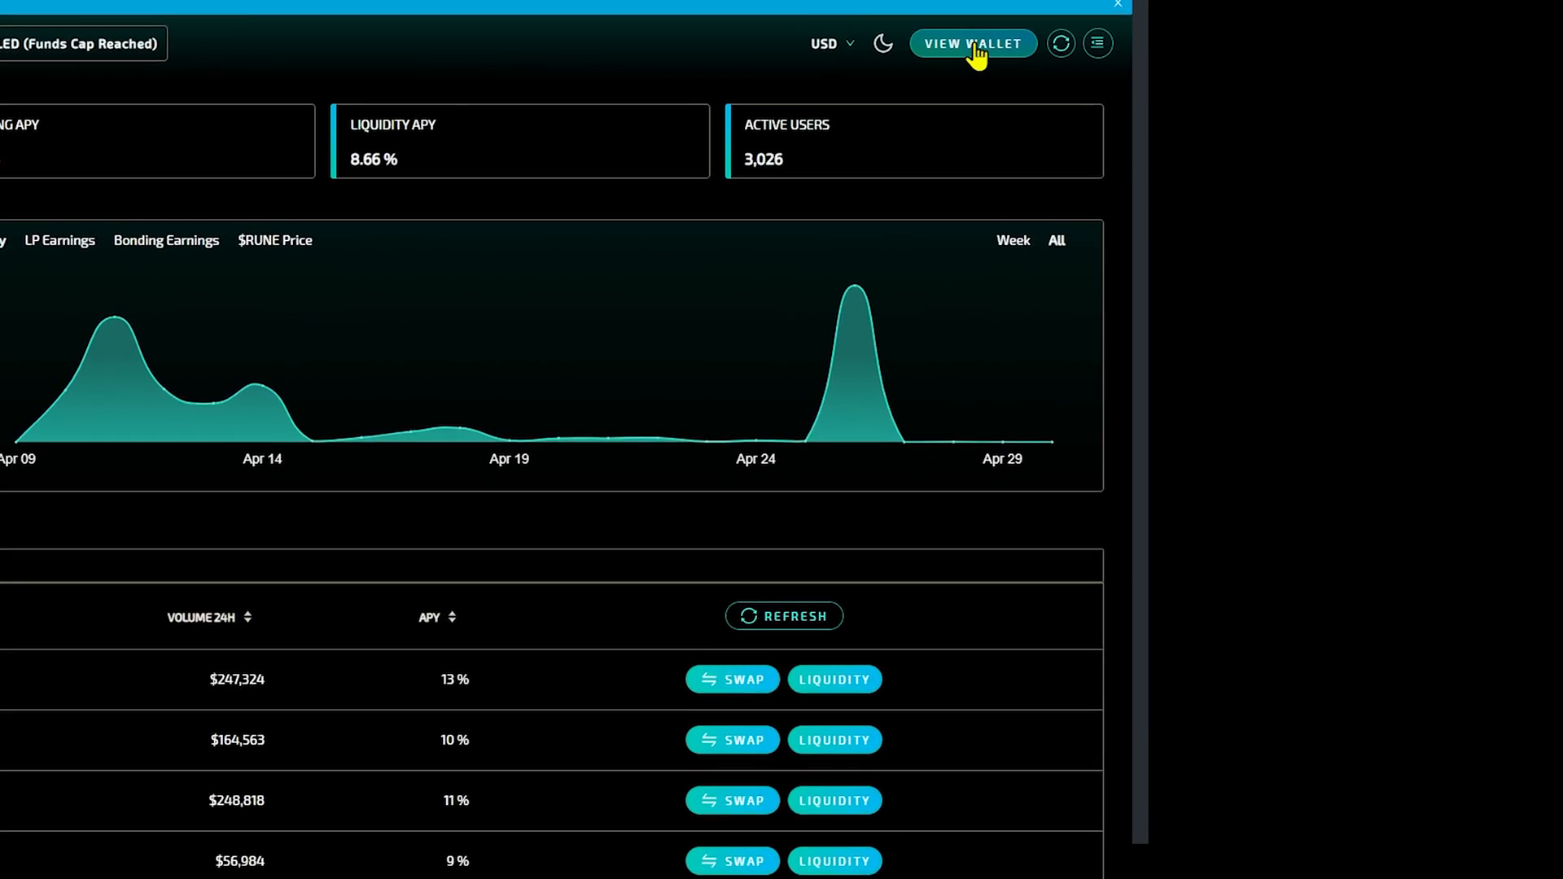
View the wallet balances and reload Binance Chain to reveal 20 BEP2 RUNE.
click(971, 43)
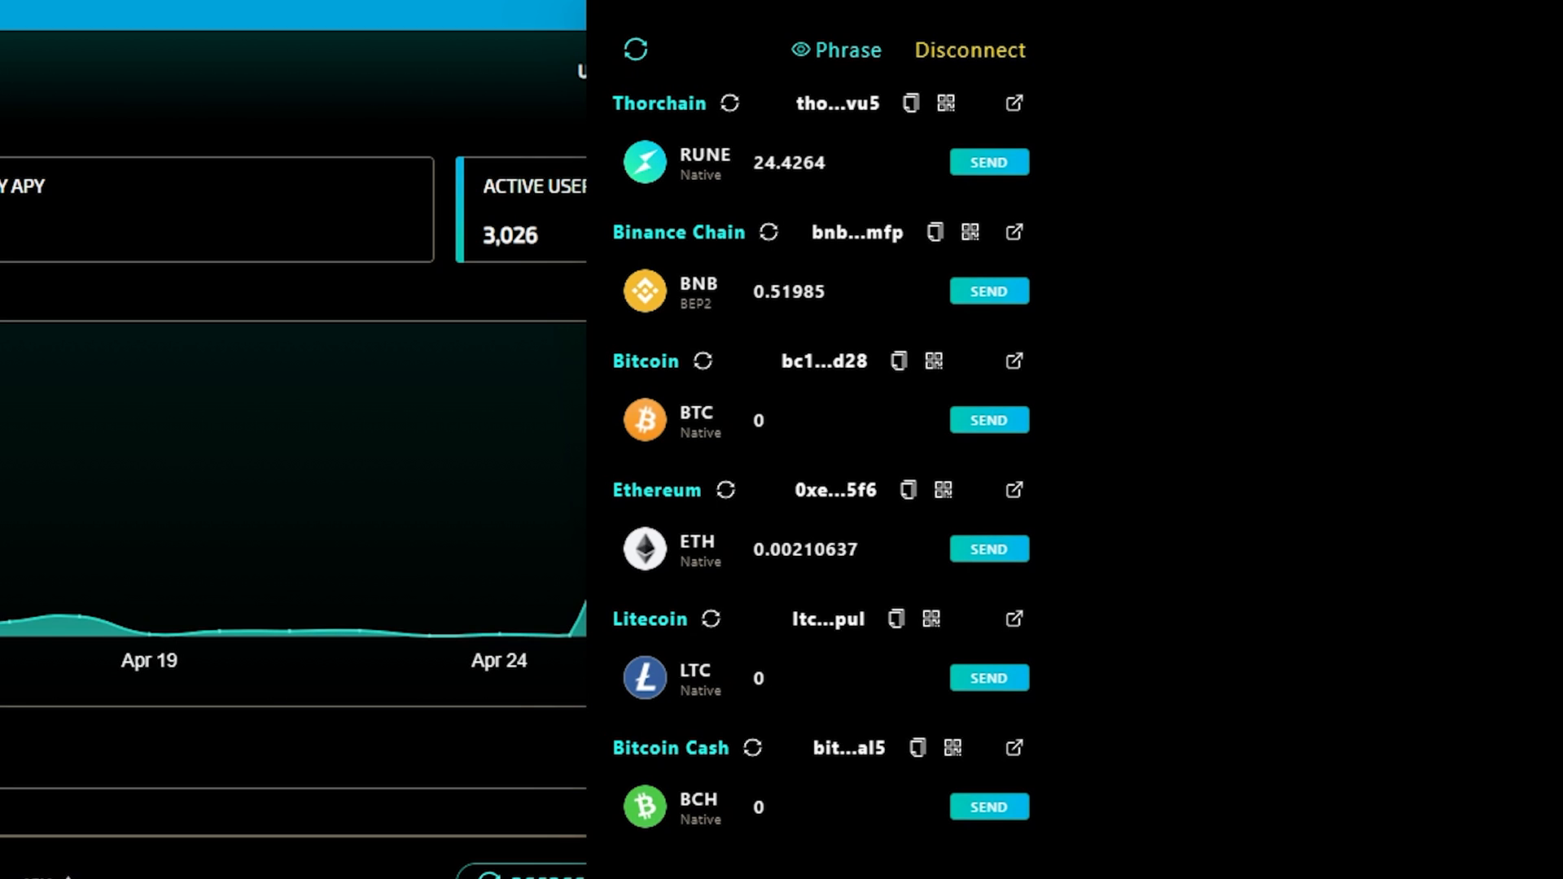
mouse_move(768, 231)
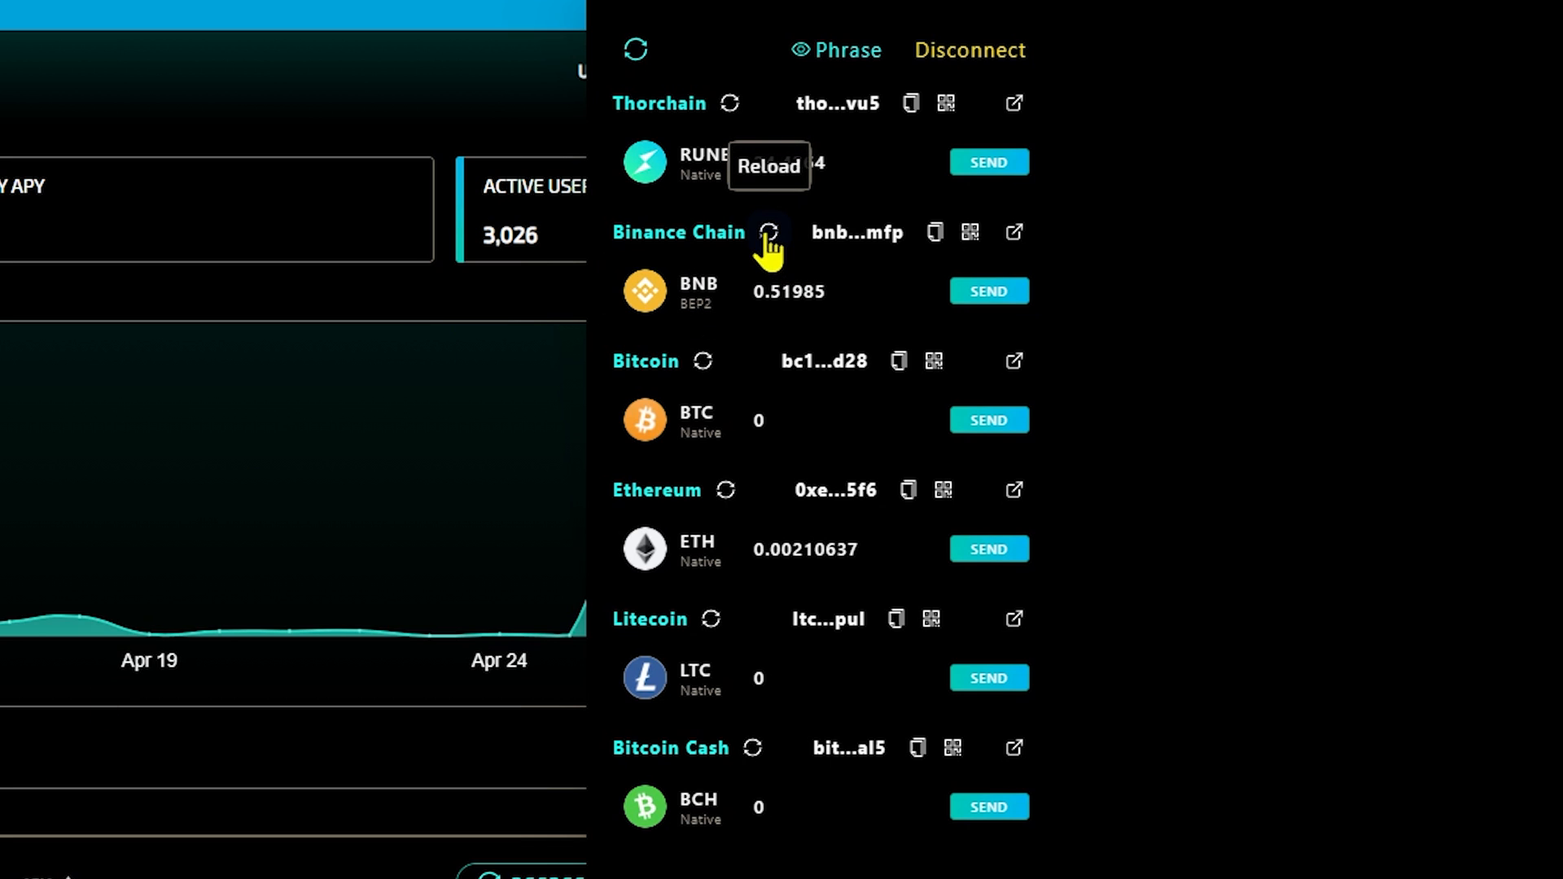
click(768, 231)
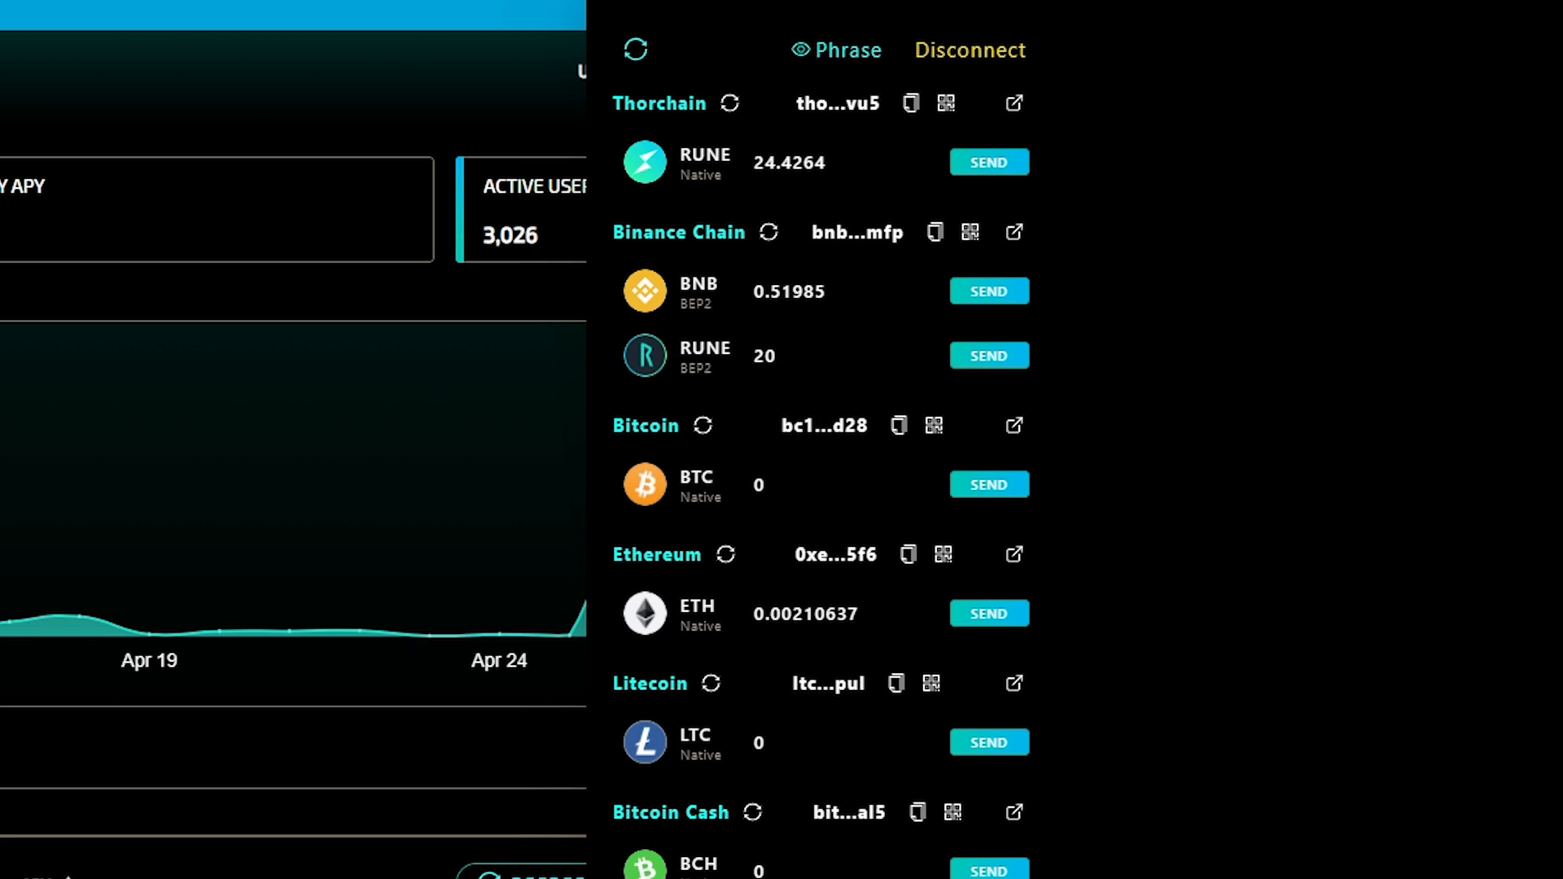
mouse_move(355, 454)
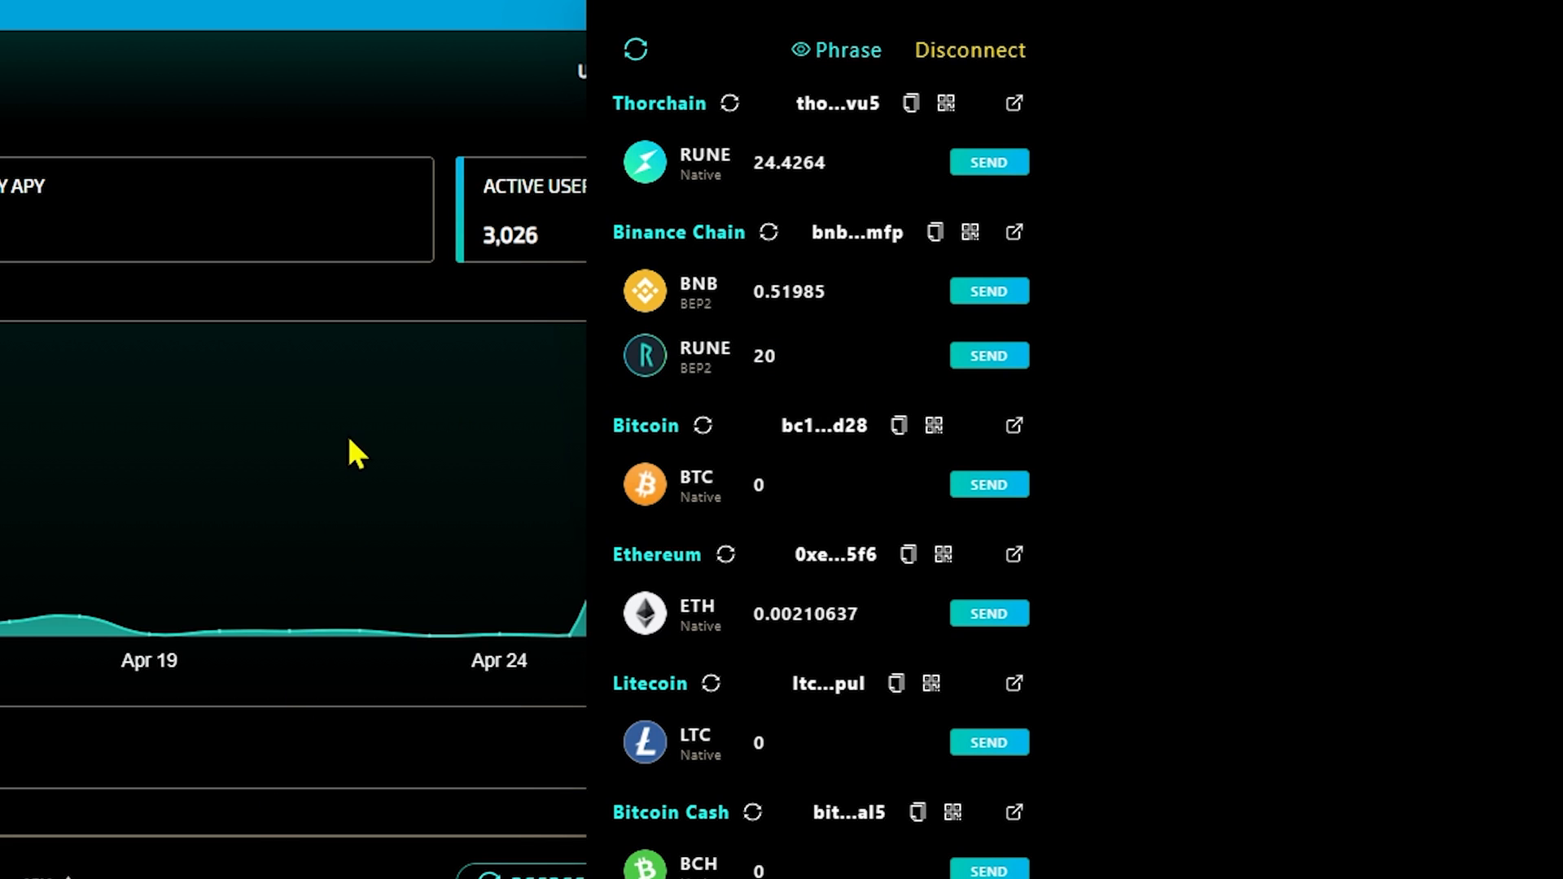
mouse_move(877, 303)
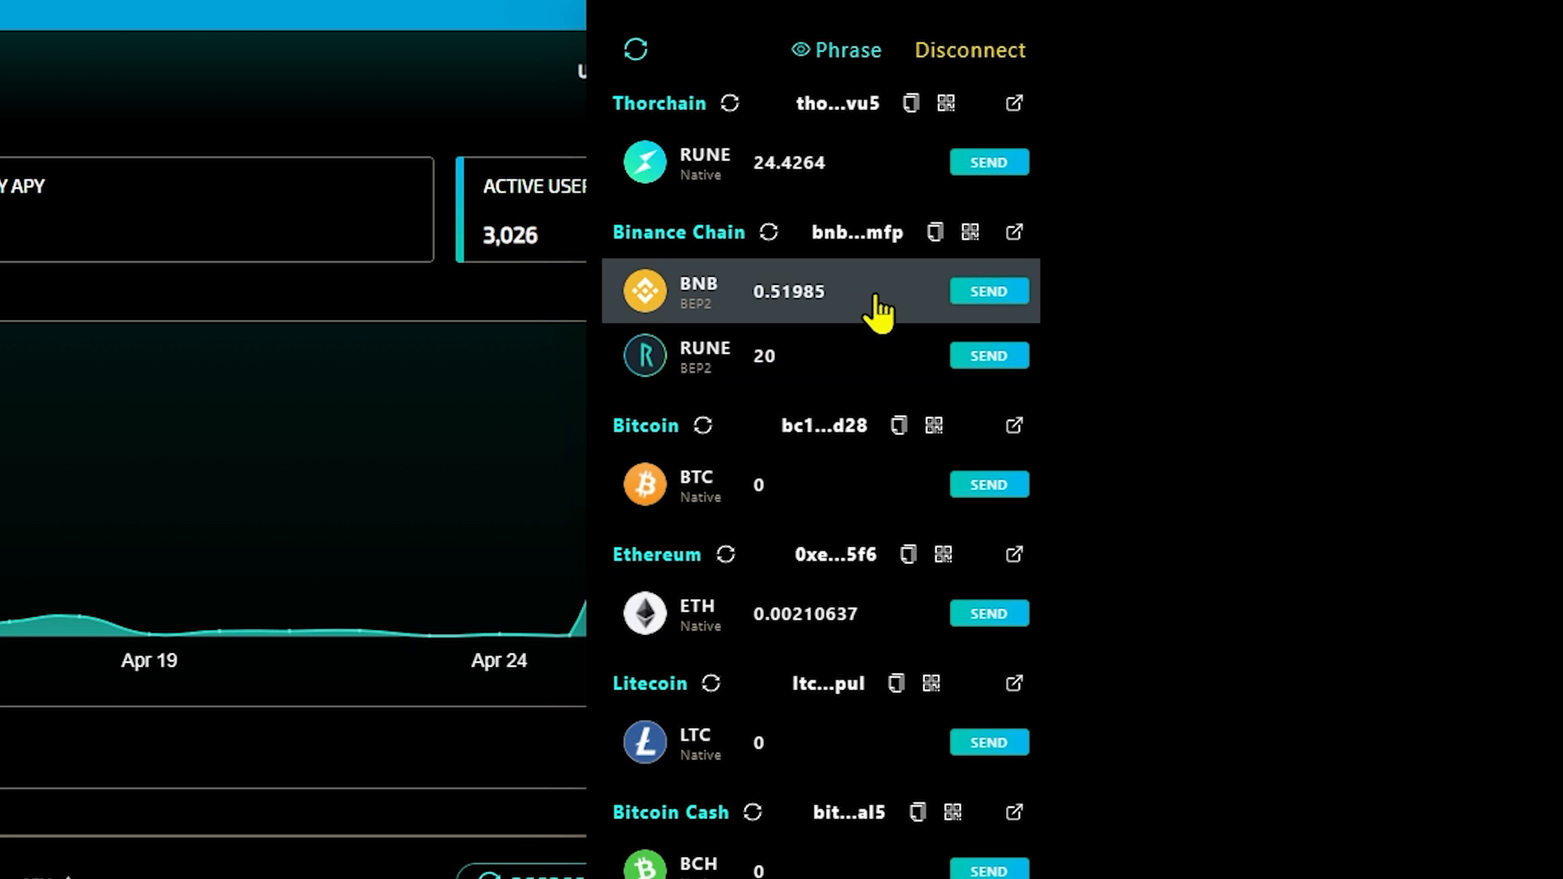
mouse_move(880, 298)
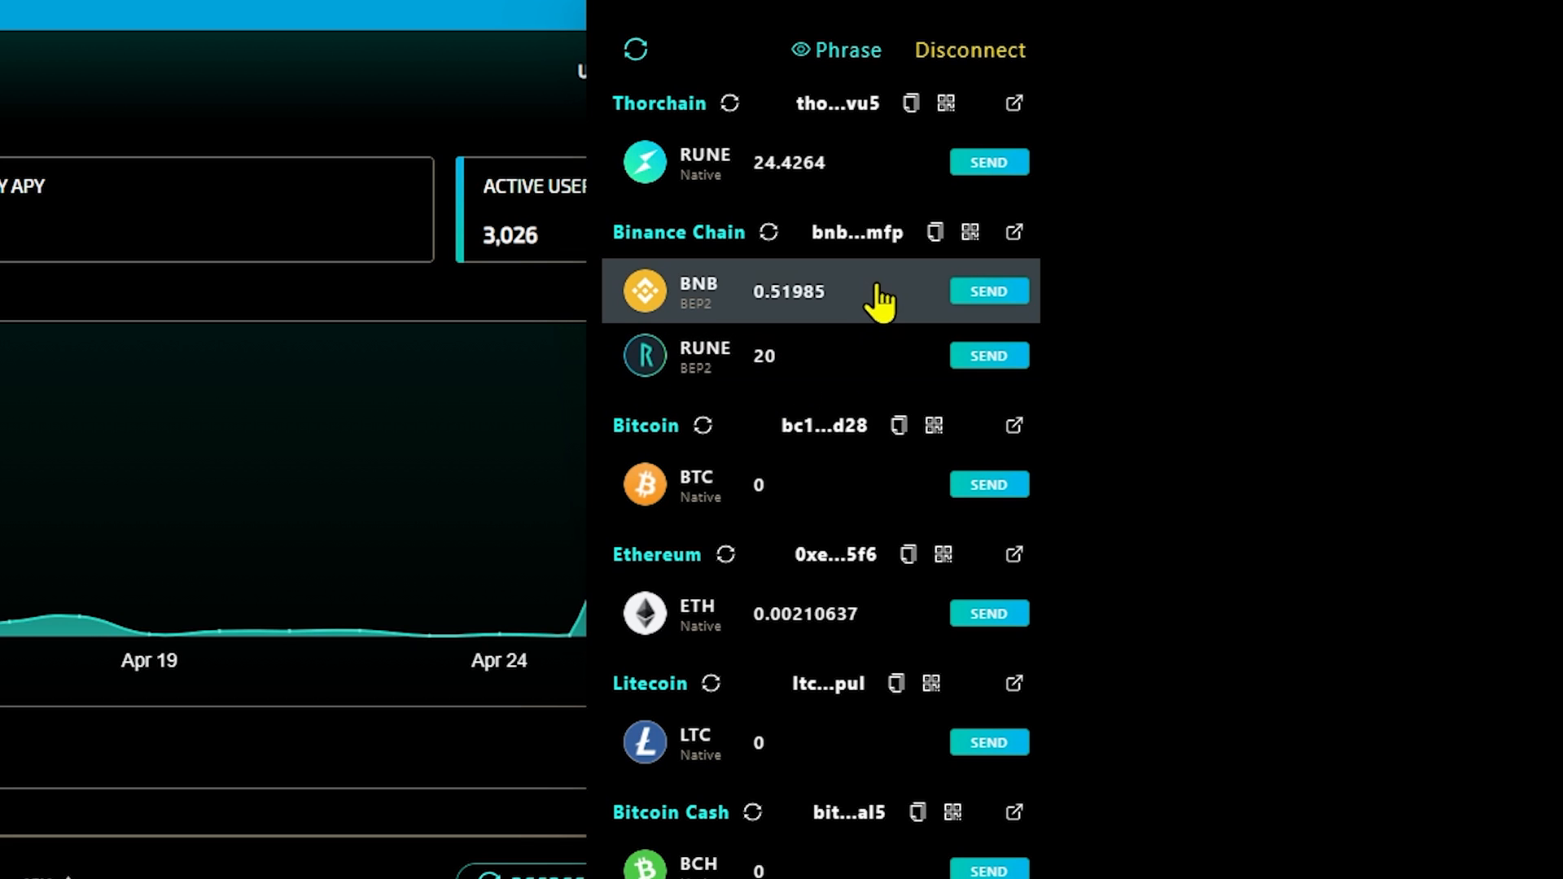
mouse_move(781, 324)
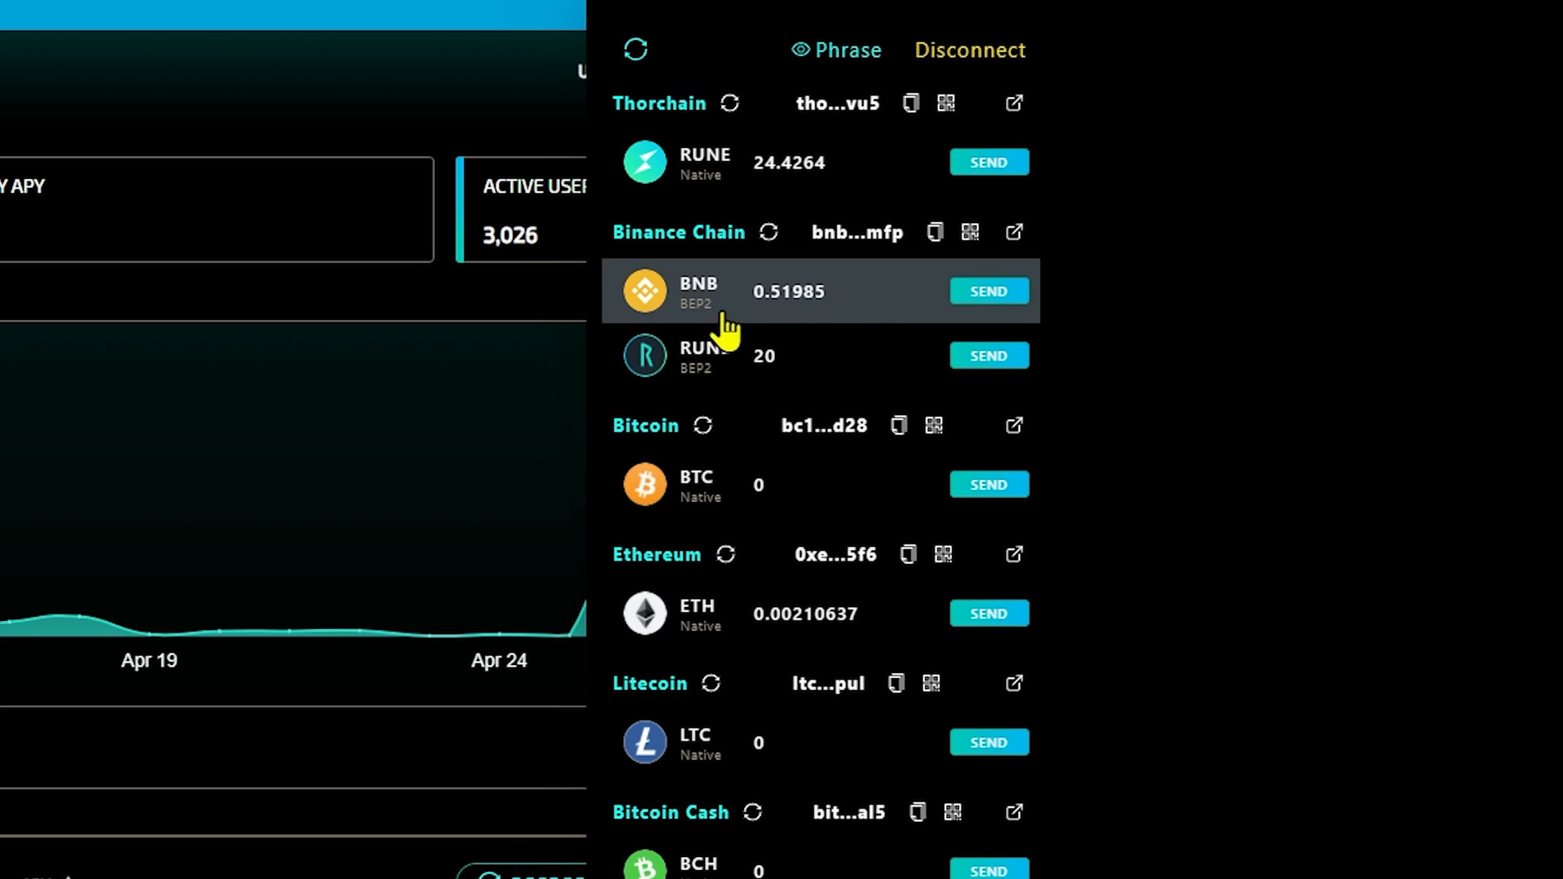
mouse_move(879, 288)
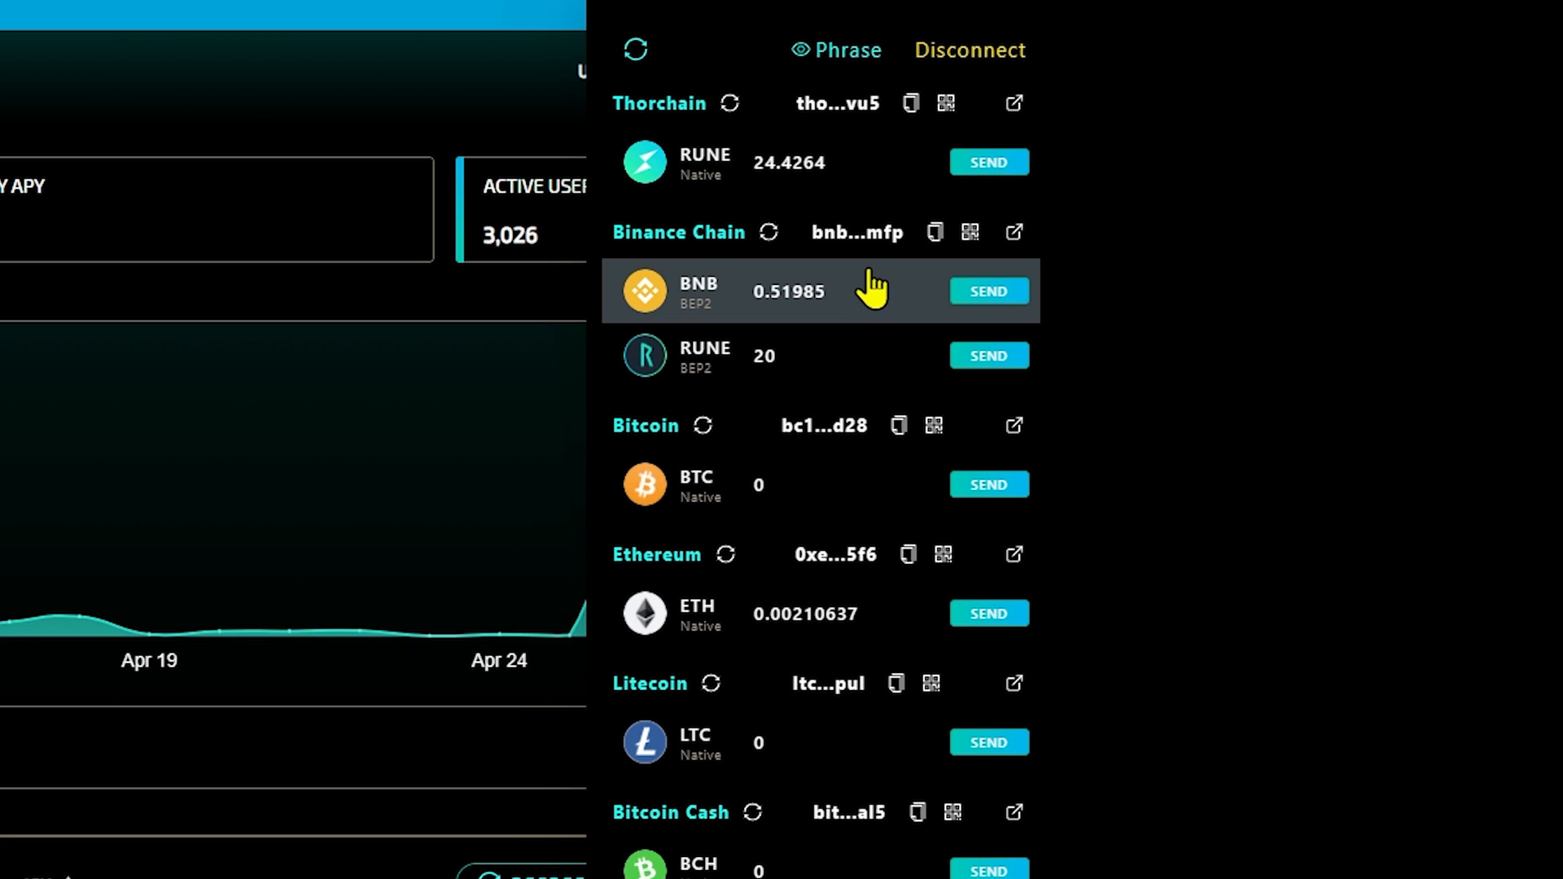
mouse_move(803, 319)
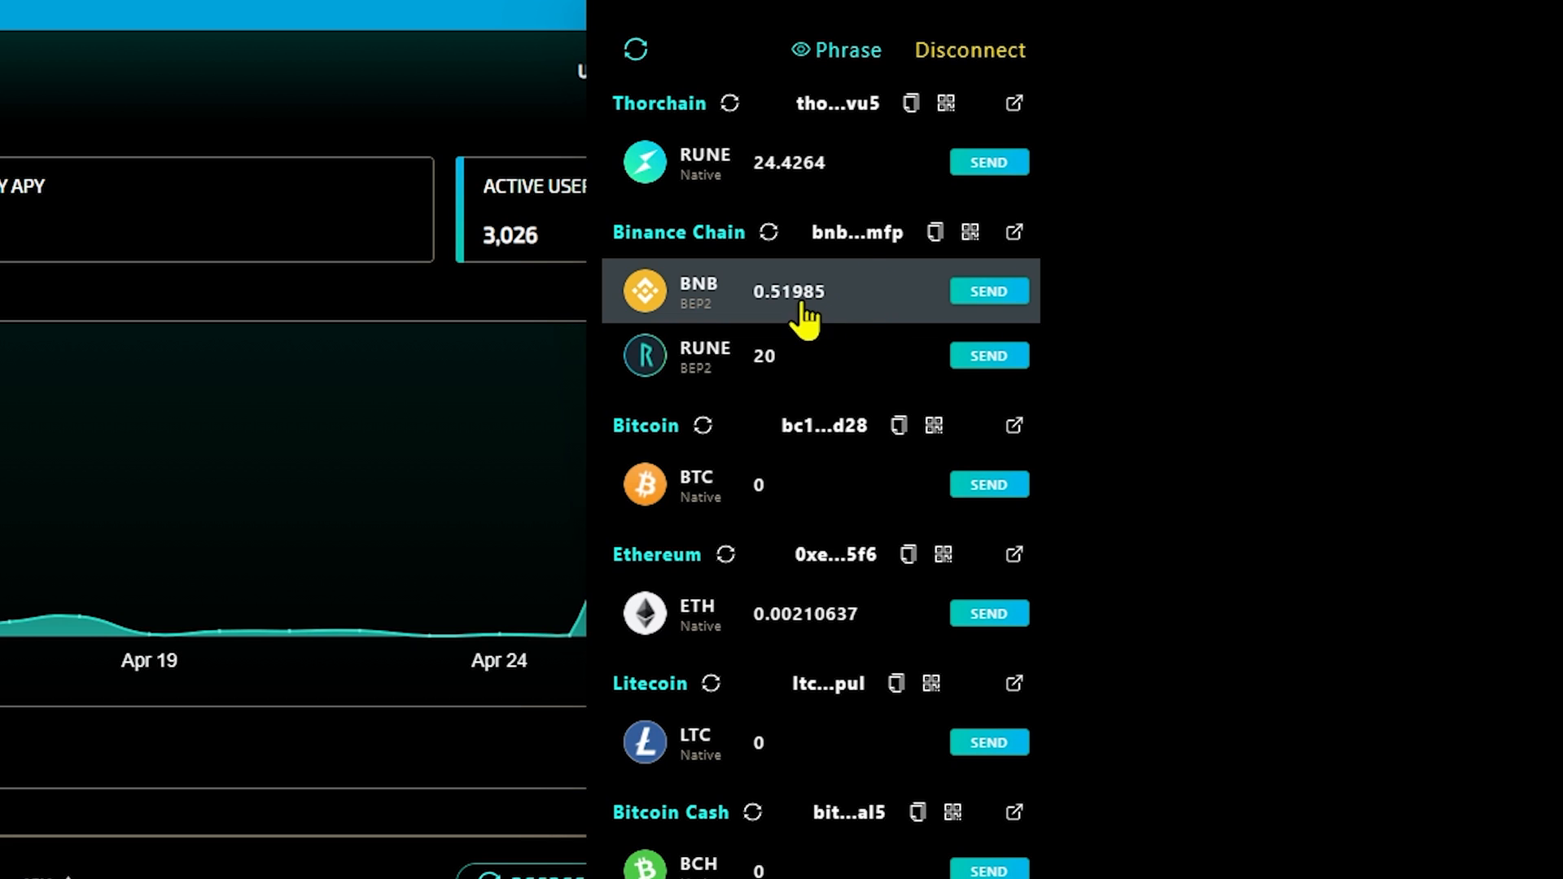
mouse_move(881, 316)
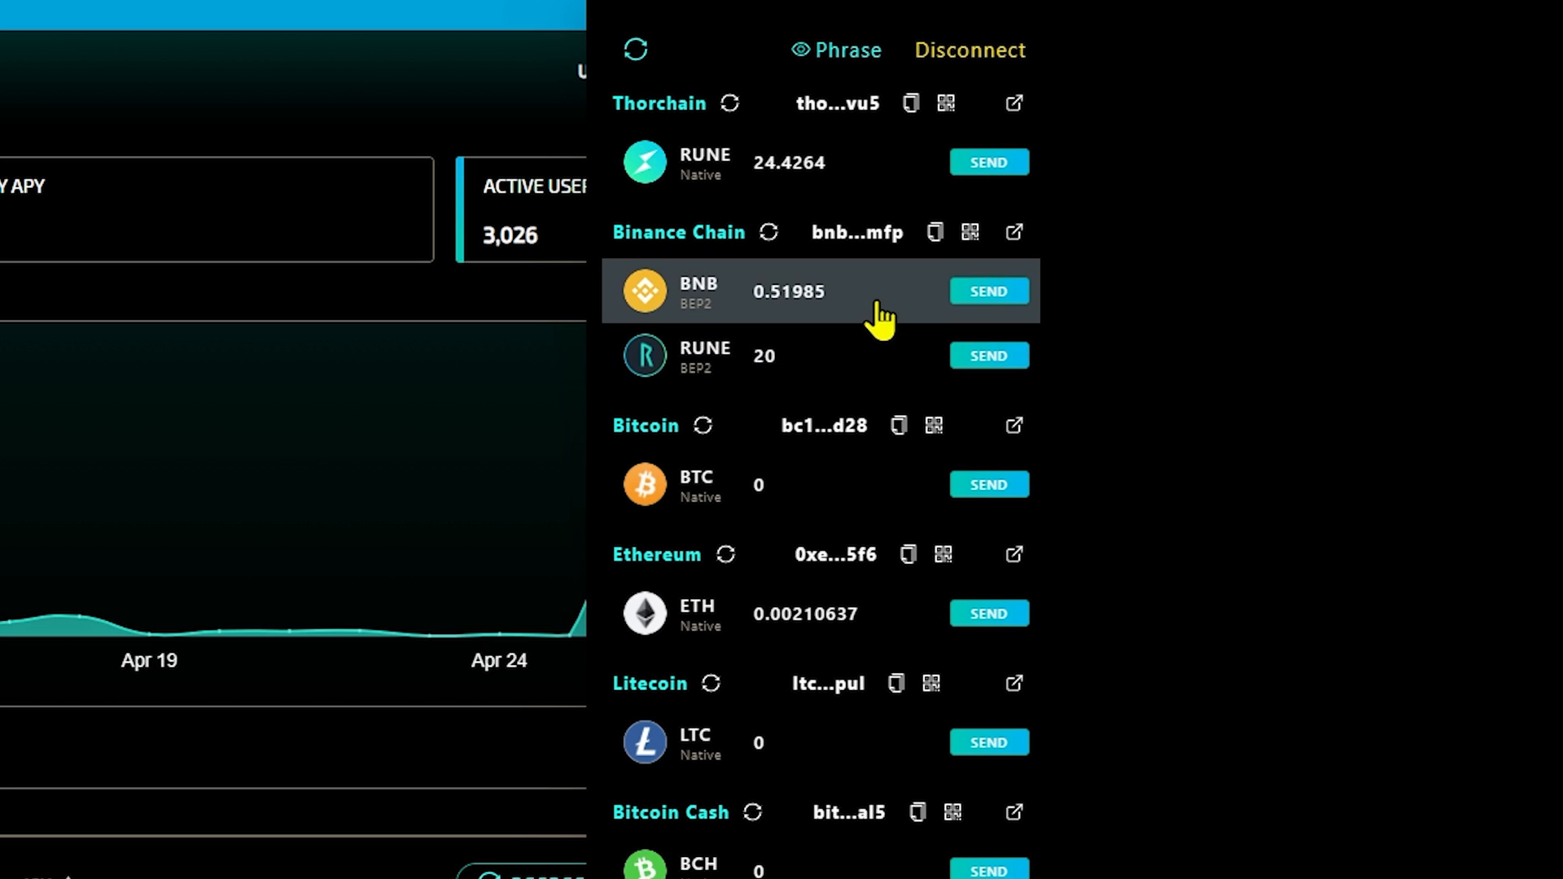
mouse_move(817, 378)
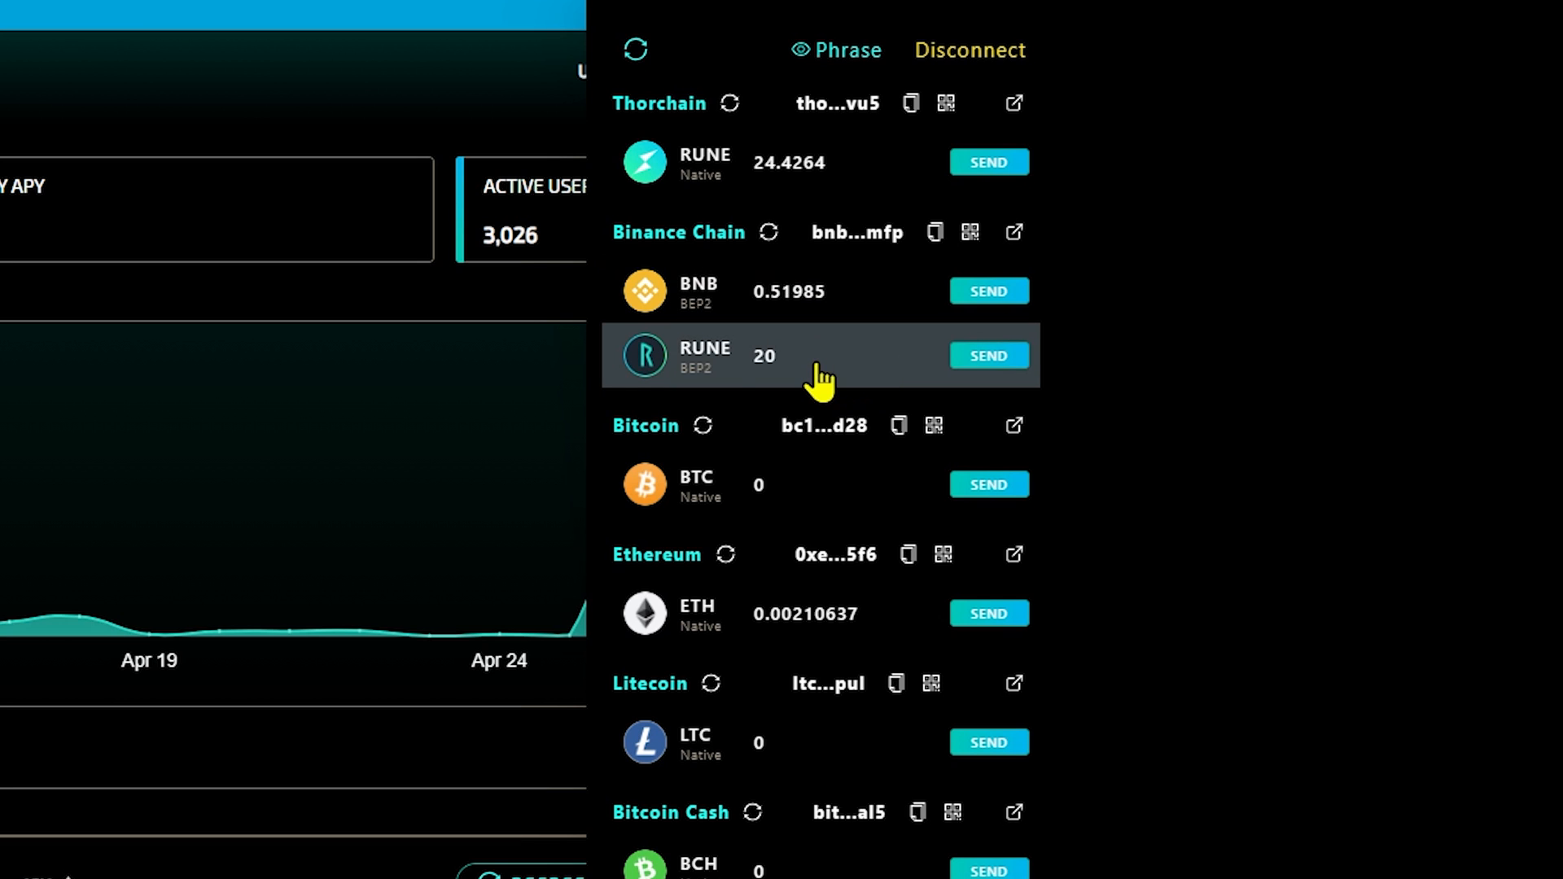
Select the 20 BEP2 RUNE row and set the upgrade amount to the full 20.
click(817, 356)
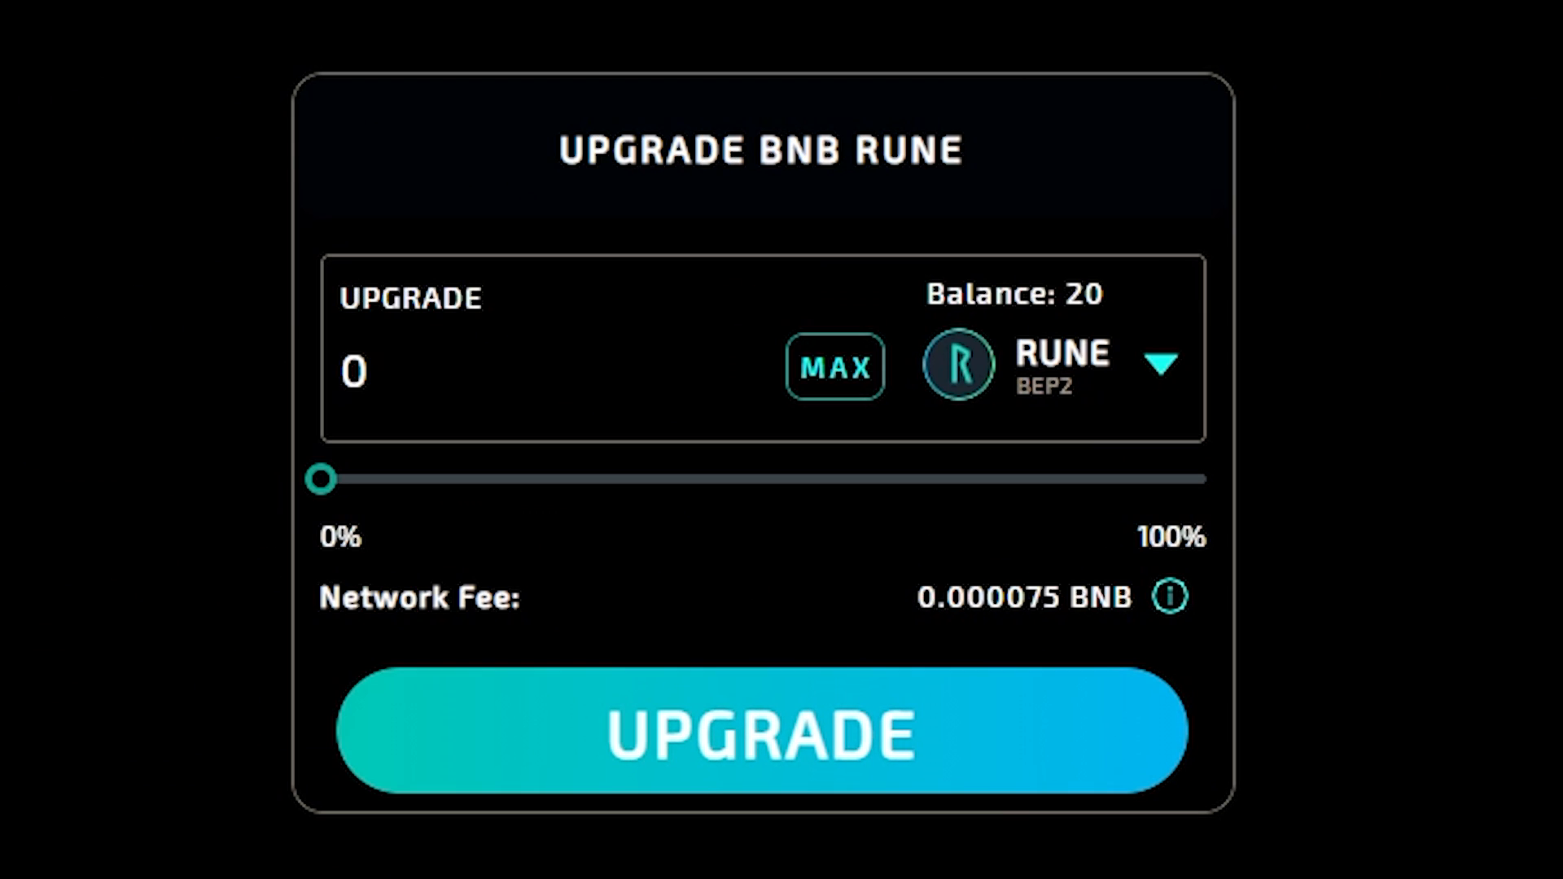
mouse_move(48, 461)
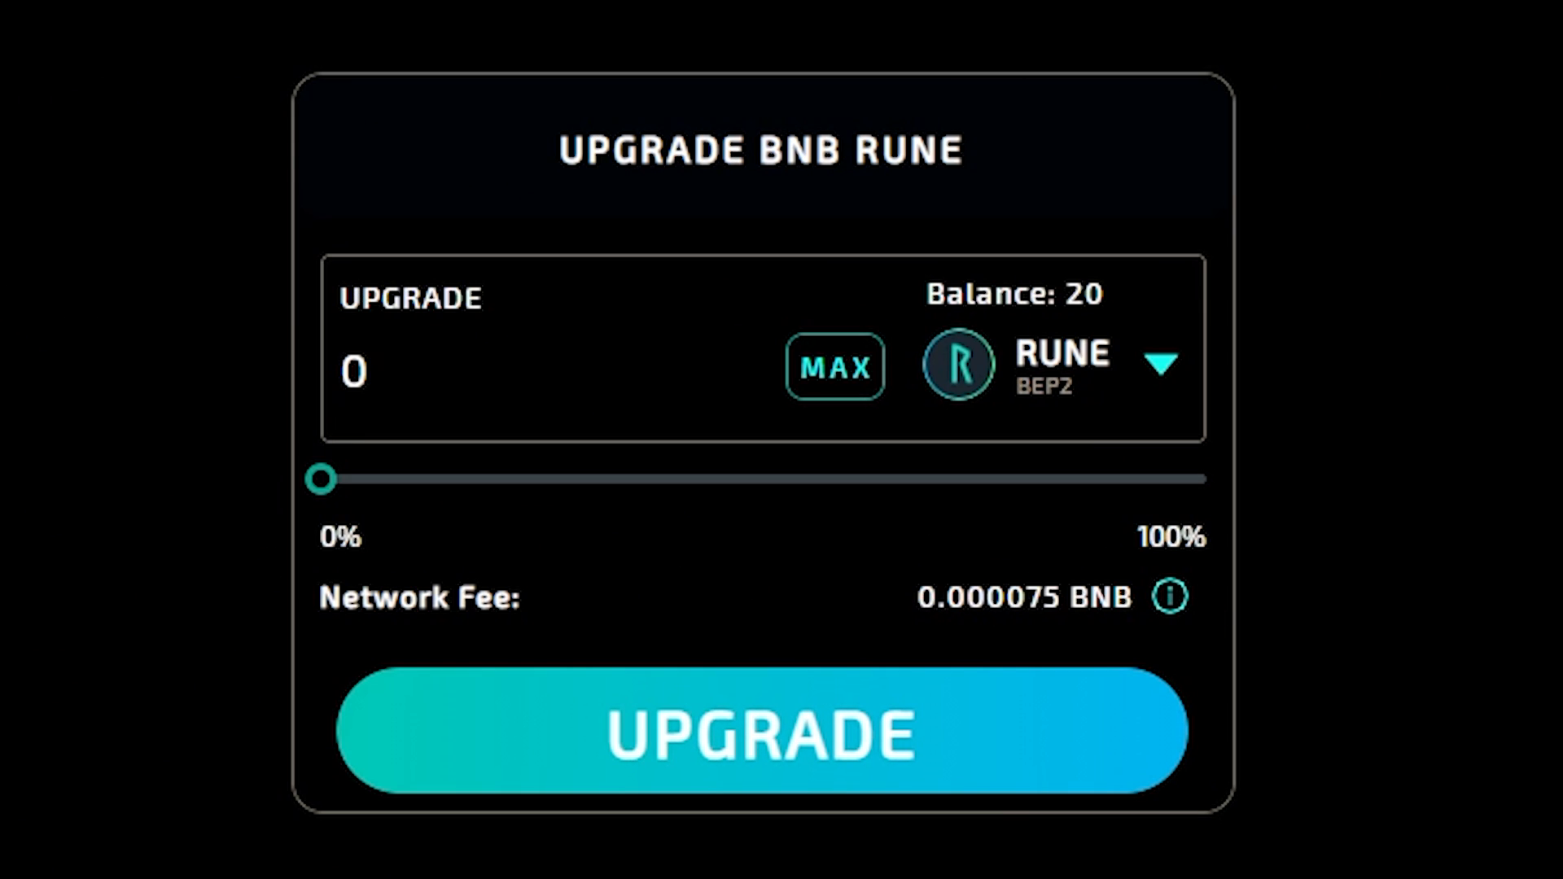
drag(320, 479, 419, 480)
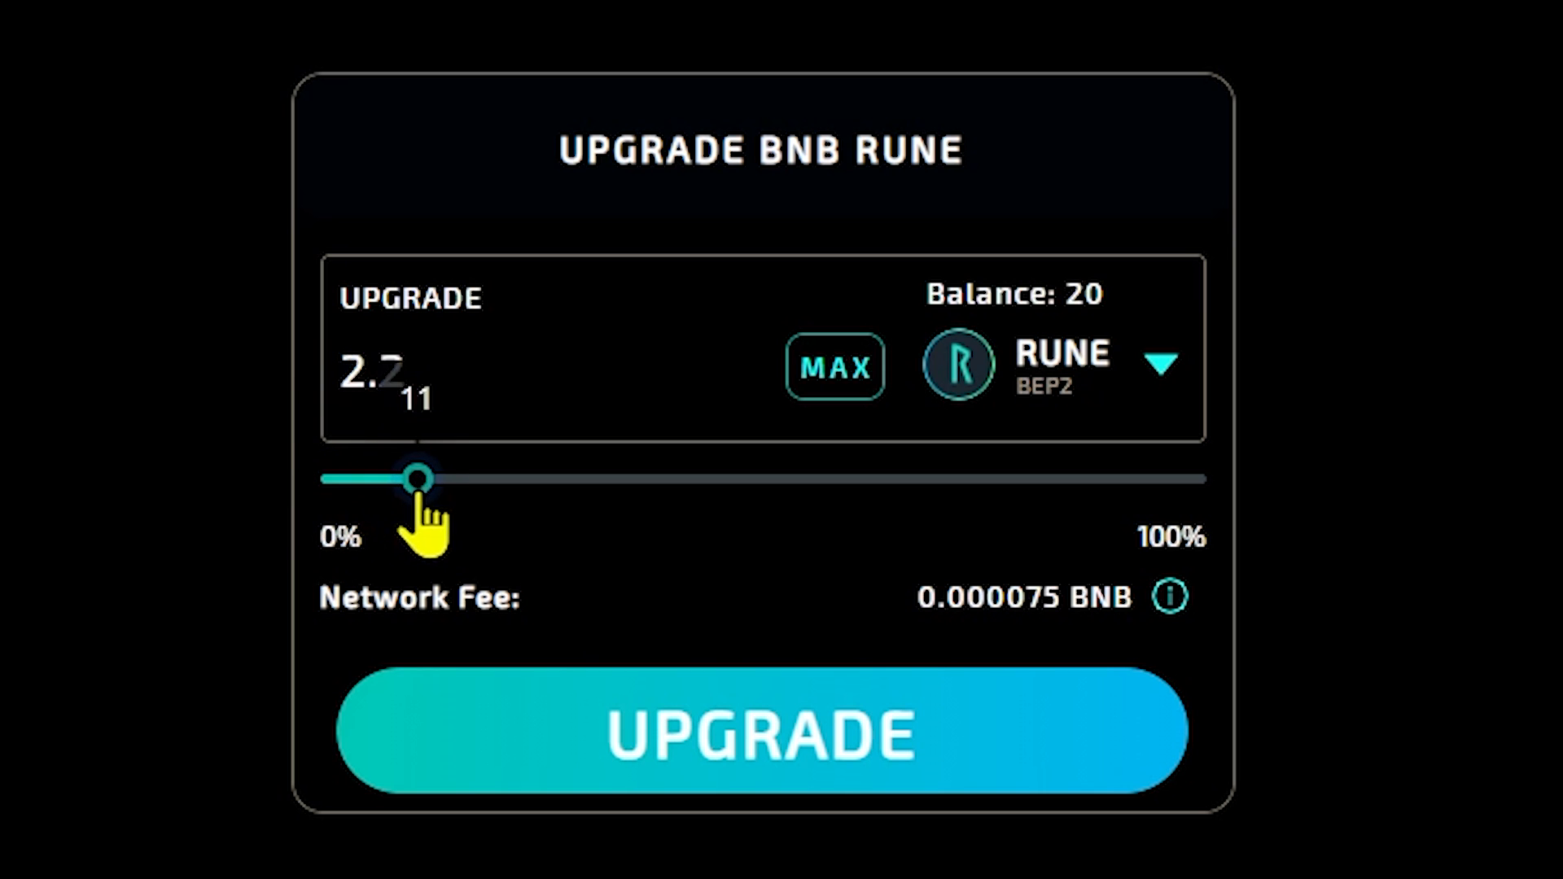
drag(418, 479, 822, 479)
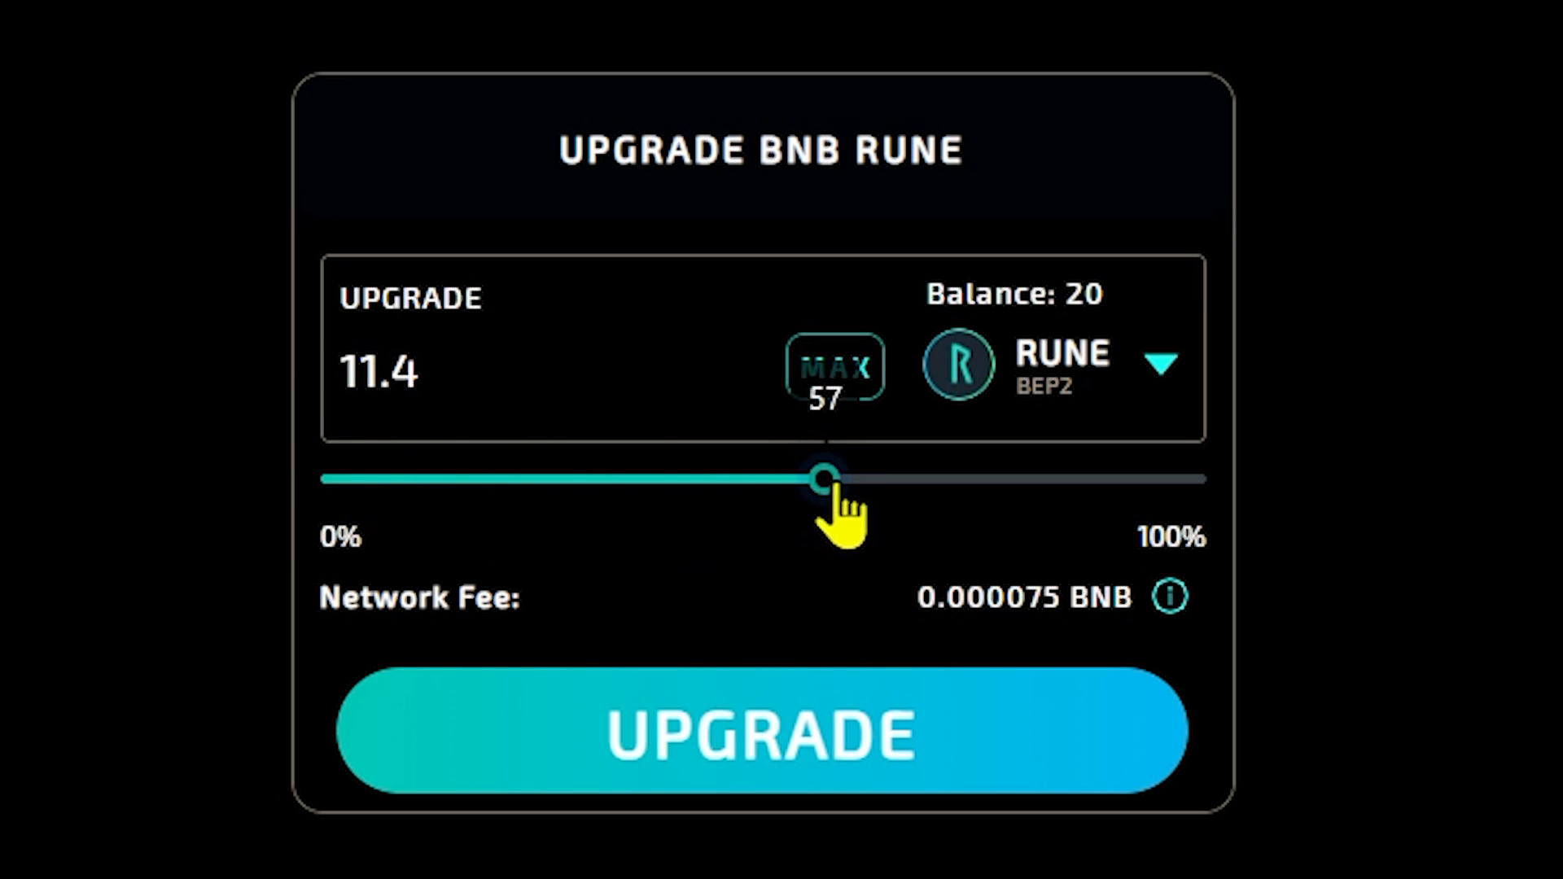
click(833, 365)
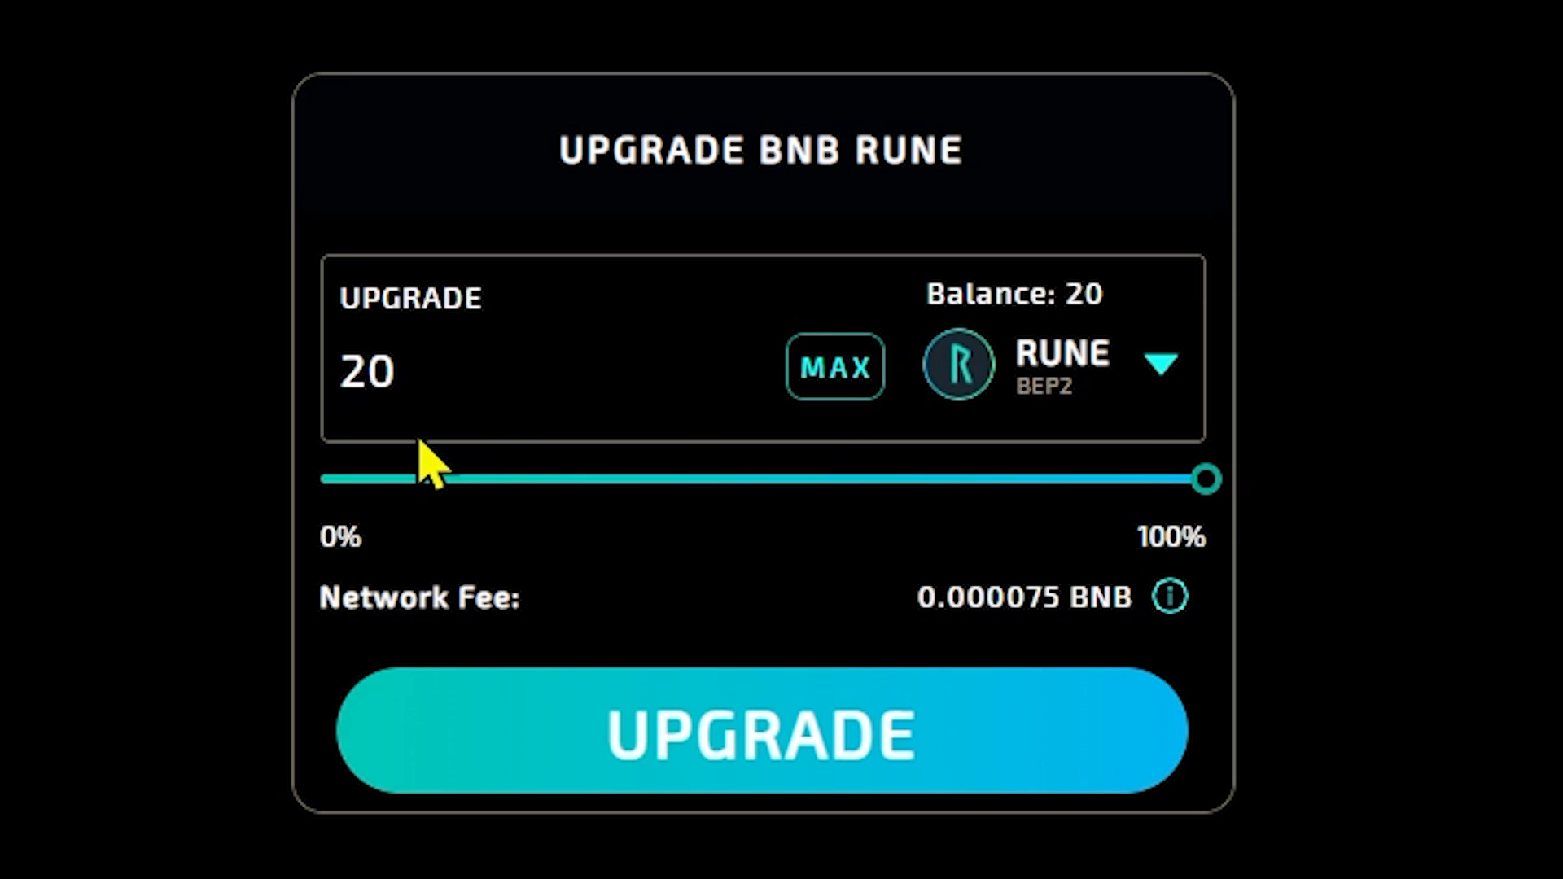
mouse_move(1196, 643)
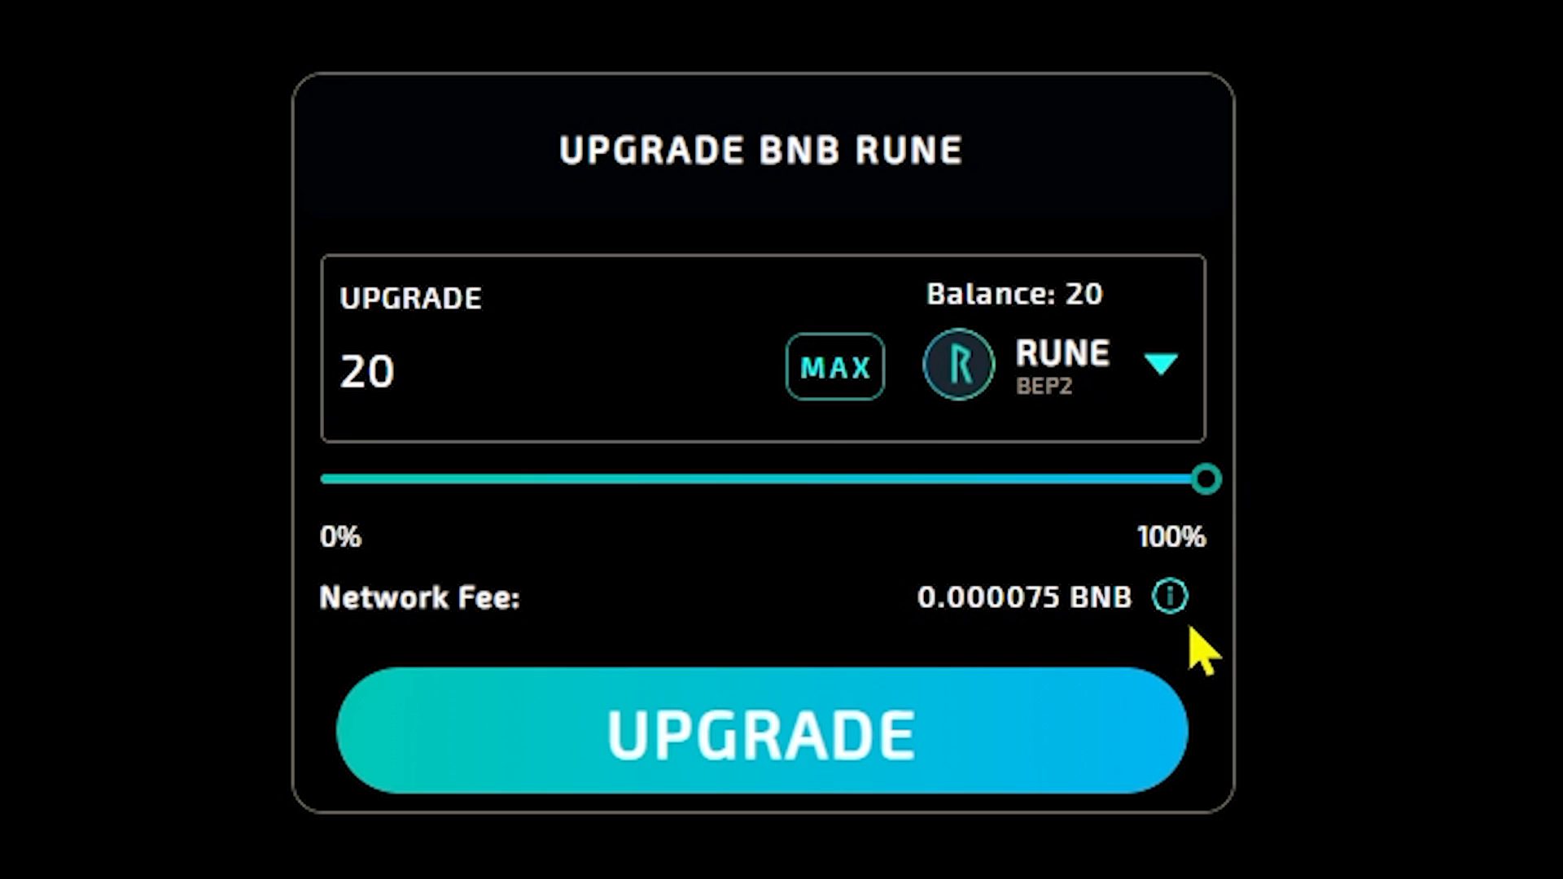
mouse_move(1171, 596)
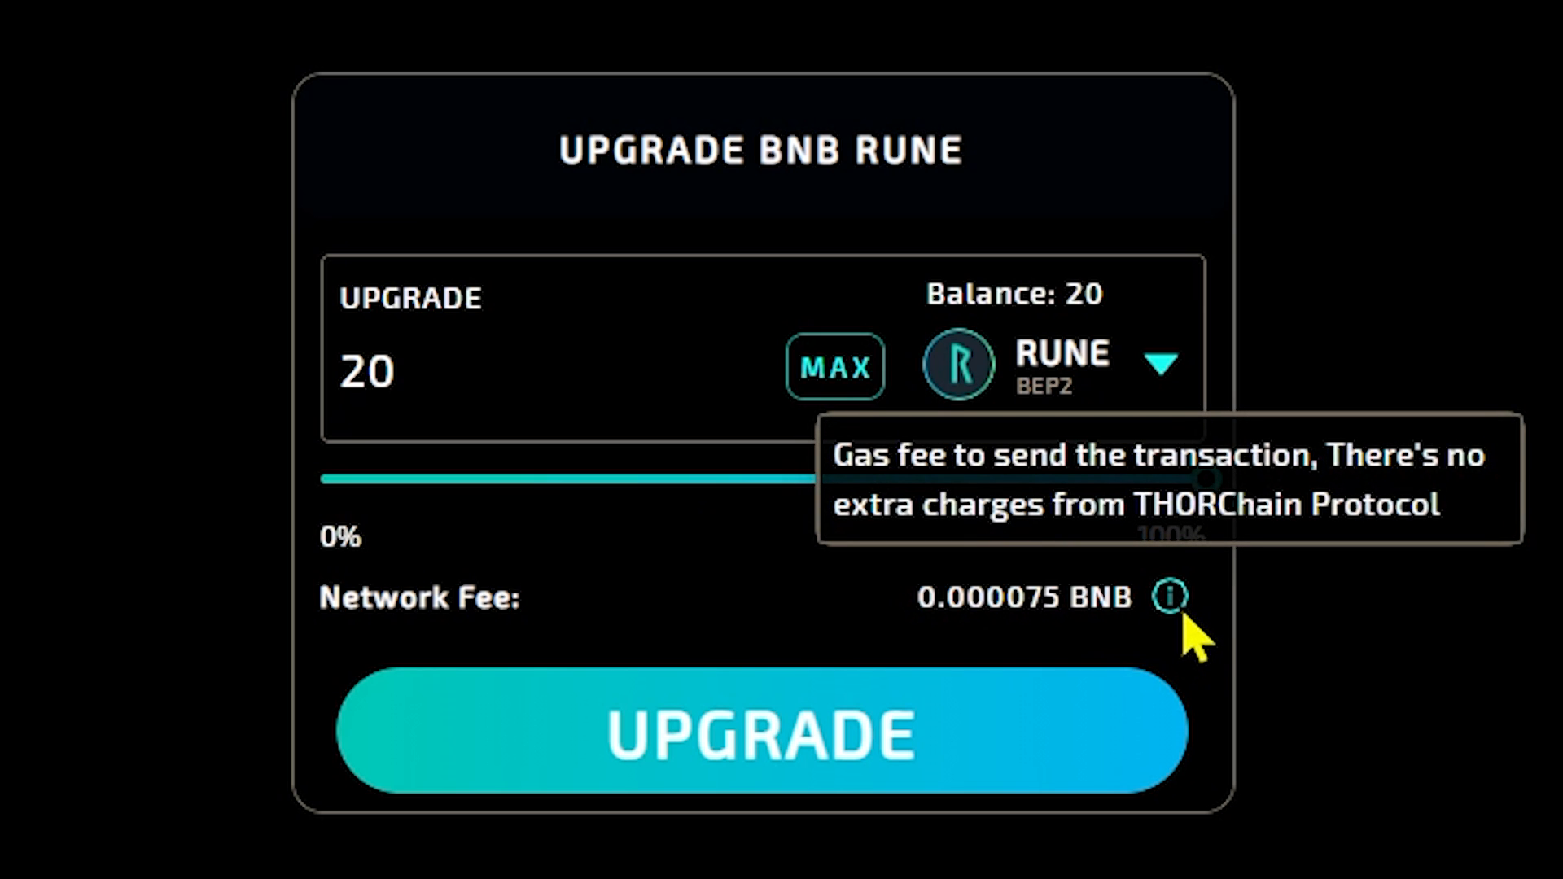
mouse_move(1190, 633)
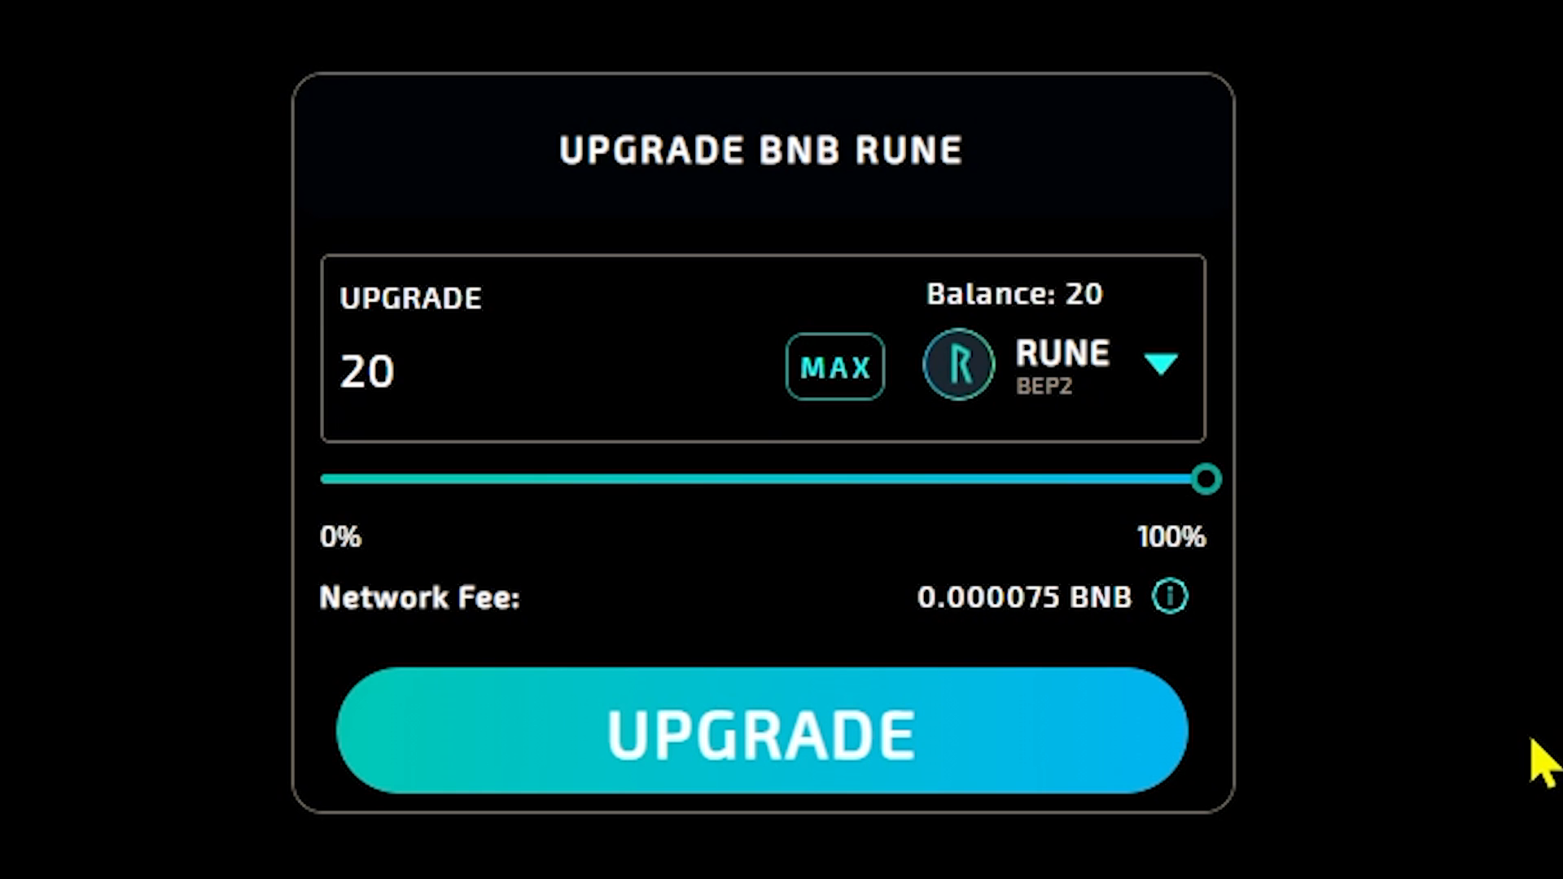
mouse_move(937, 742)
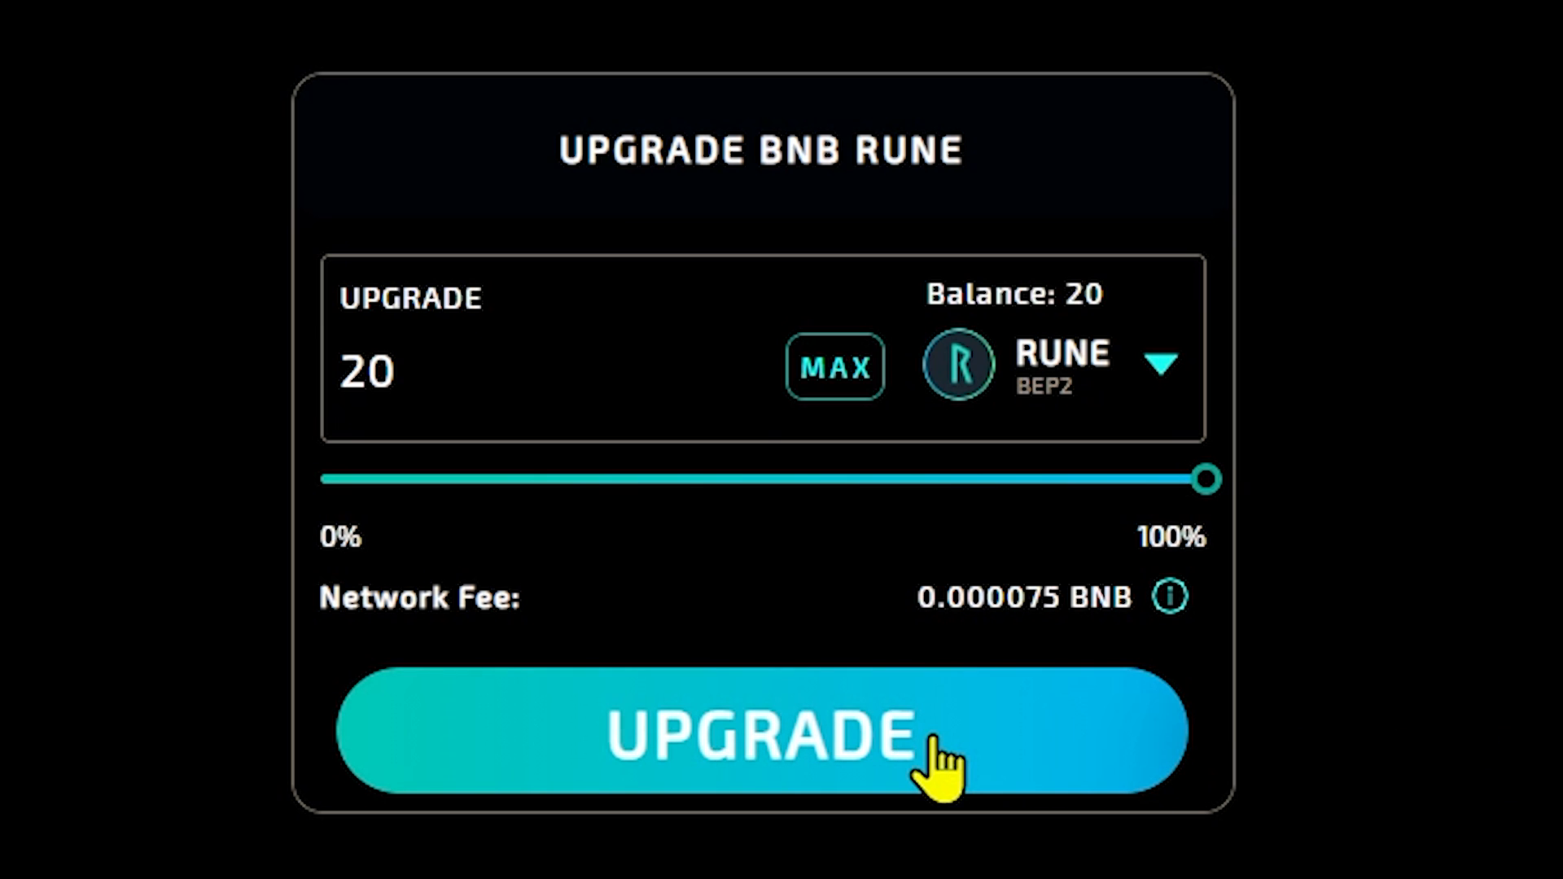
Submit and confirm the 20 RUNE upgrade transaction.
click(757, 732)
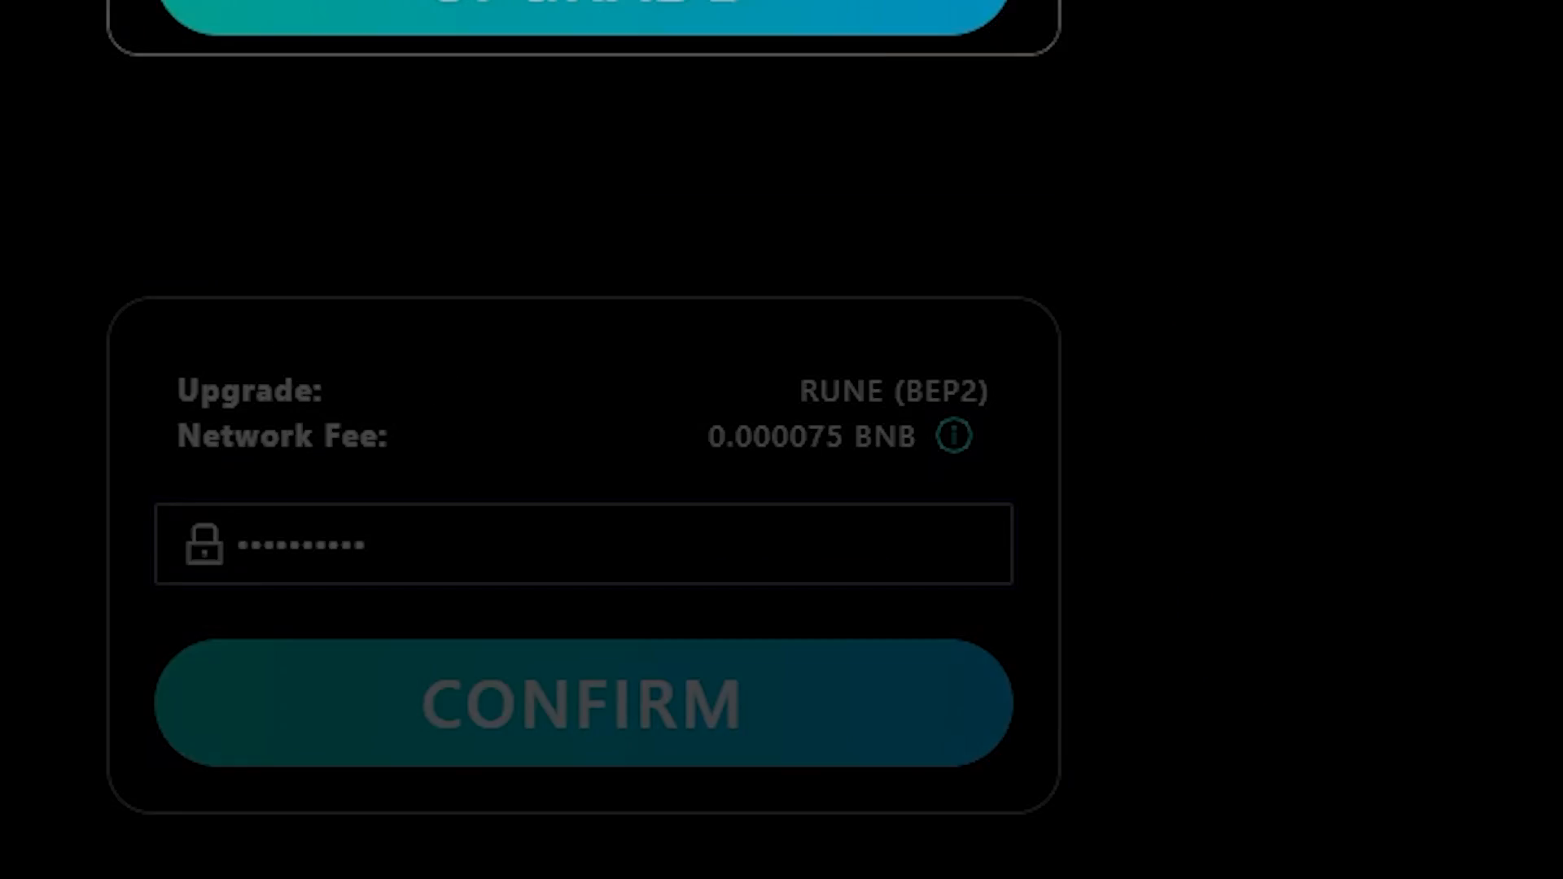
click(582, 703)
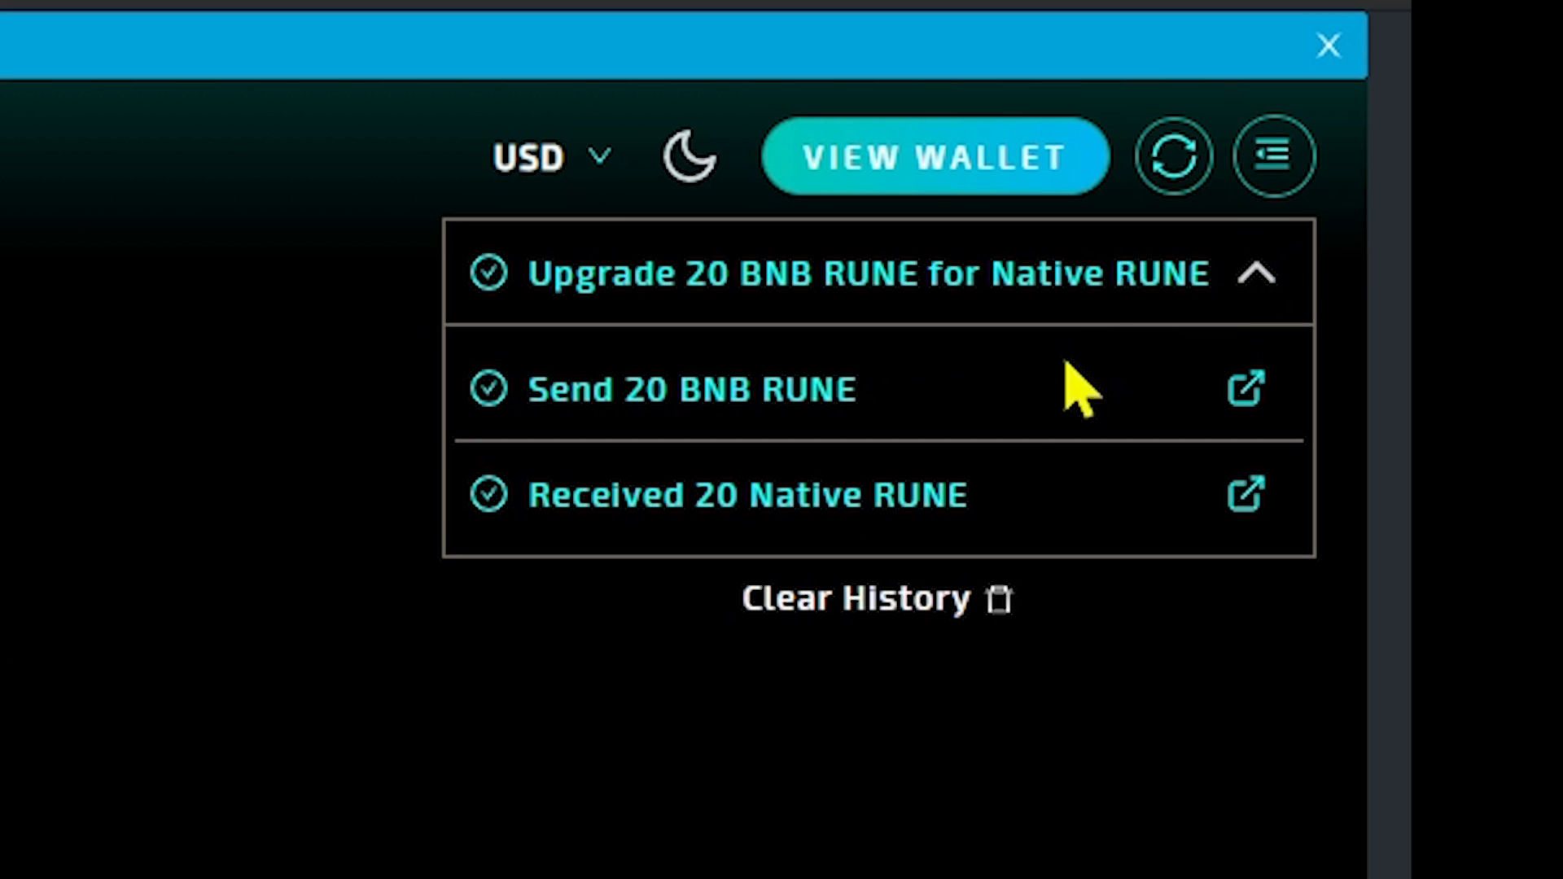
mouse_move(1096, 469)
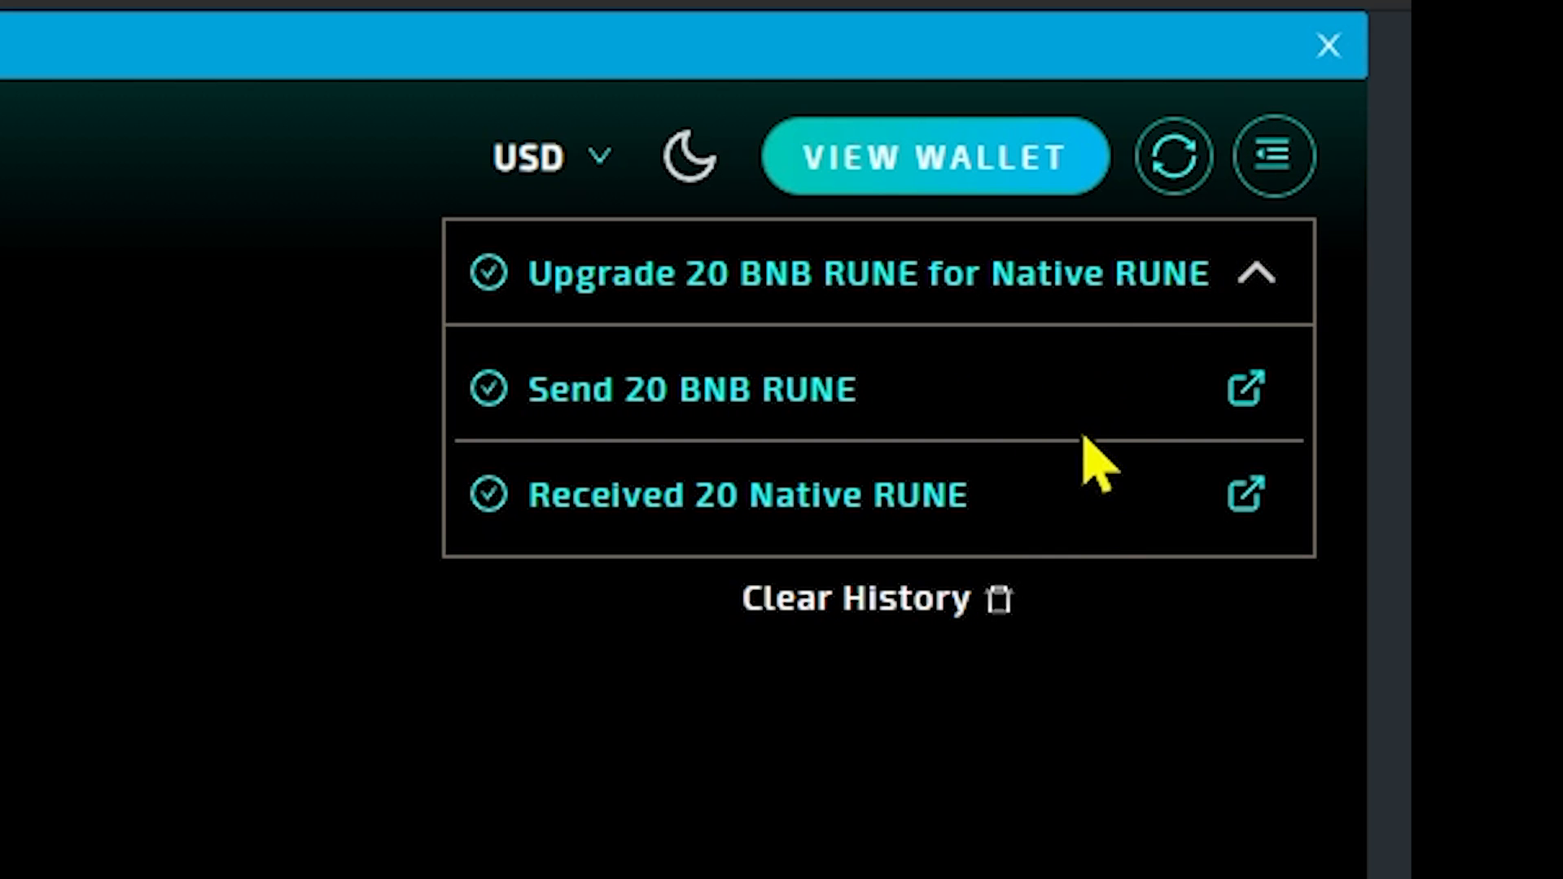
mouse_move(1057, 528)
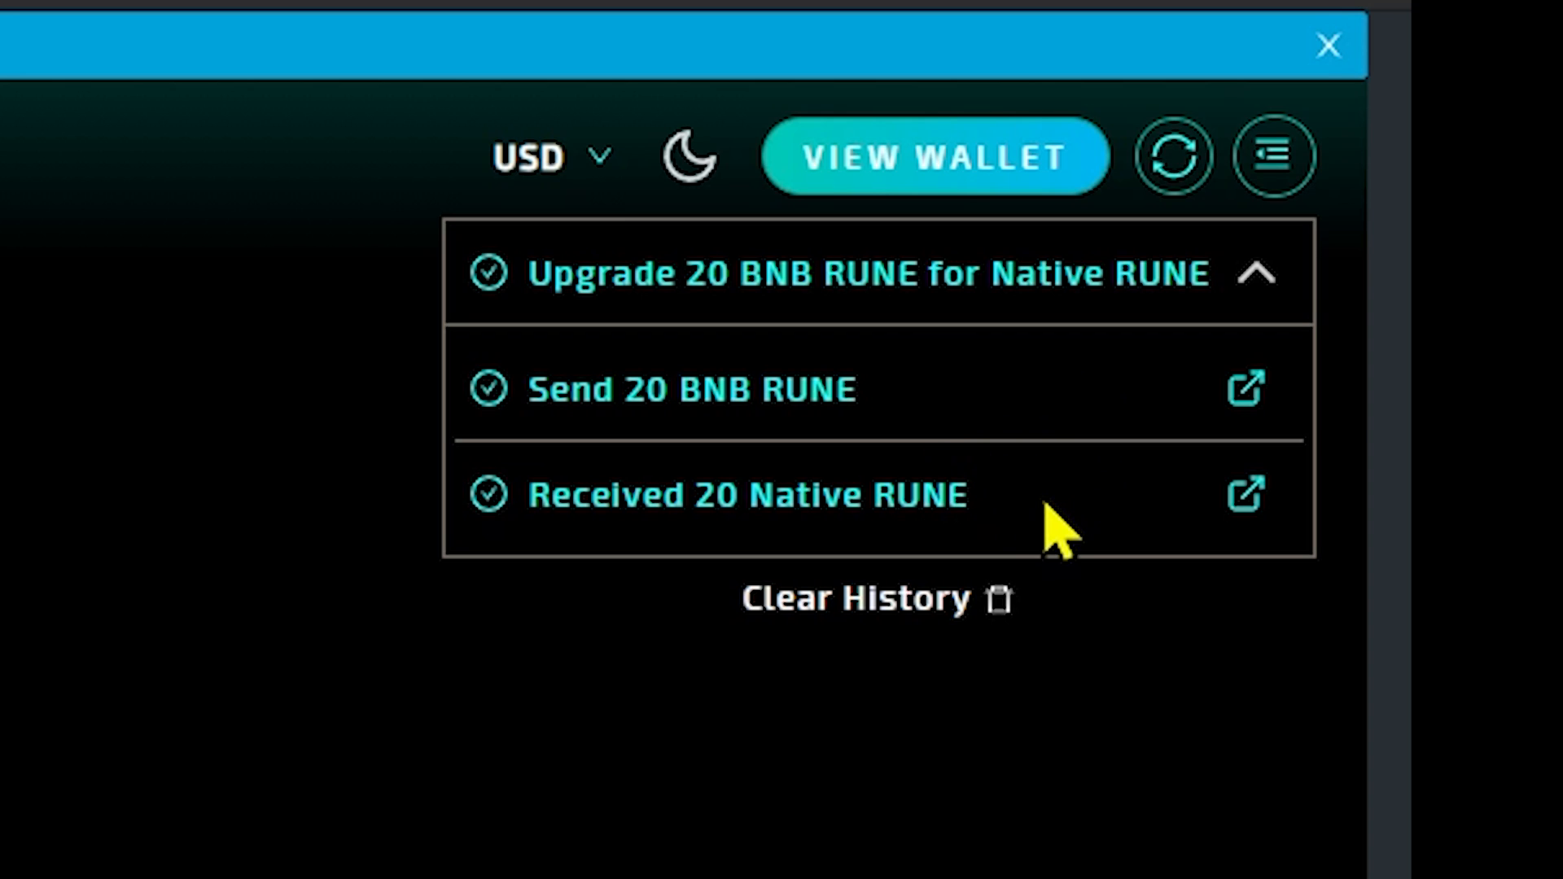